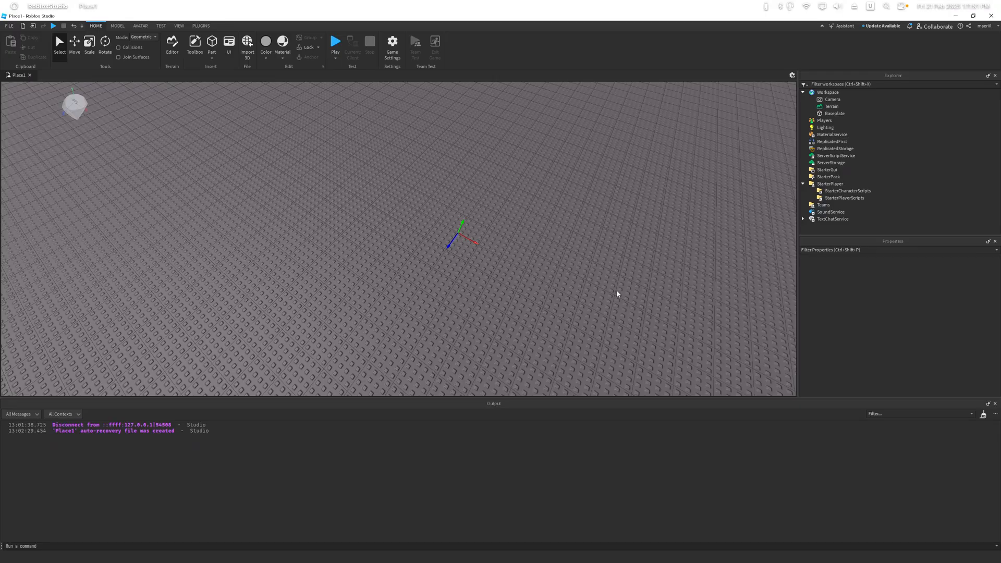
Step: Switch to Roblox Studio and show the installed plugin tools, including Rojo
key("alt+tab")
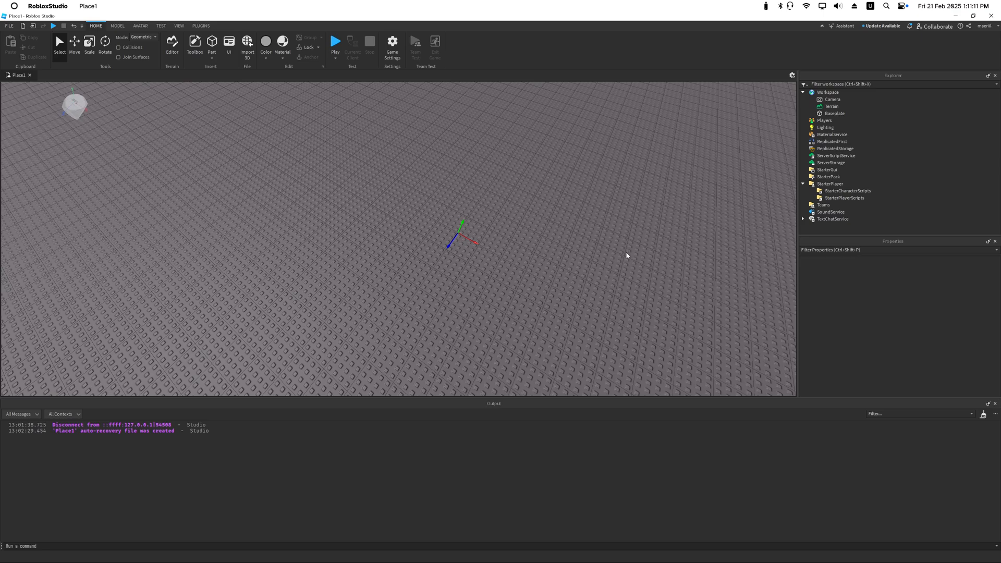
mouse_move(590, 241)
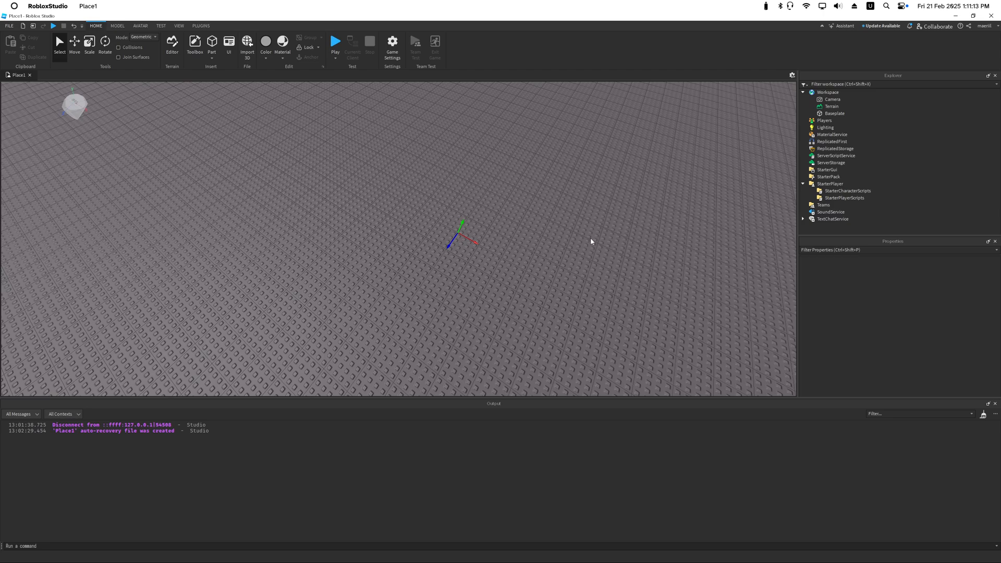
mouse_move(579, 241)
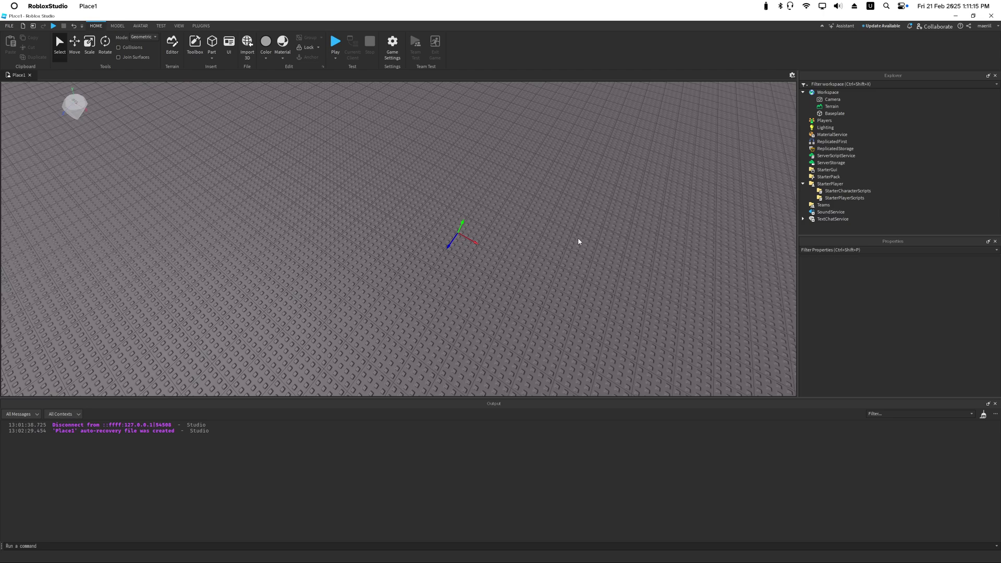
mouse_move(571, 247)
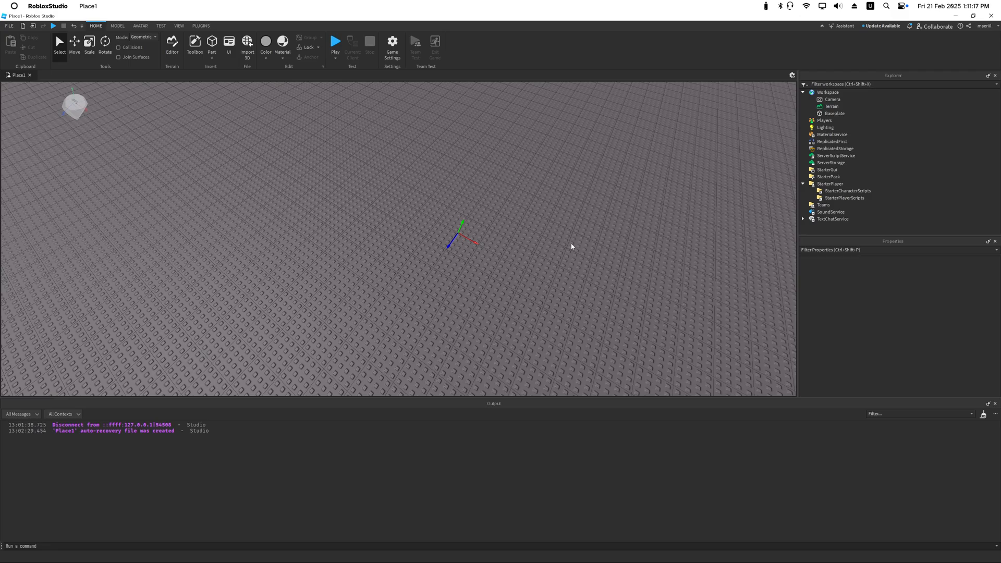
mouse_move(529, 221)
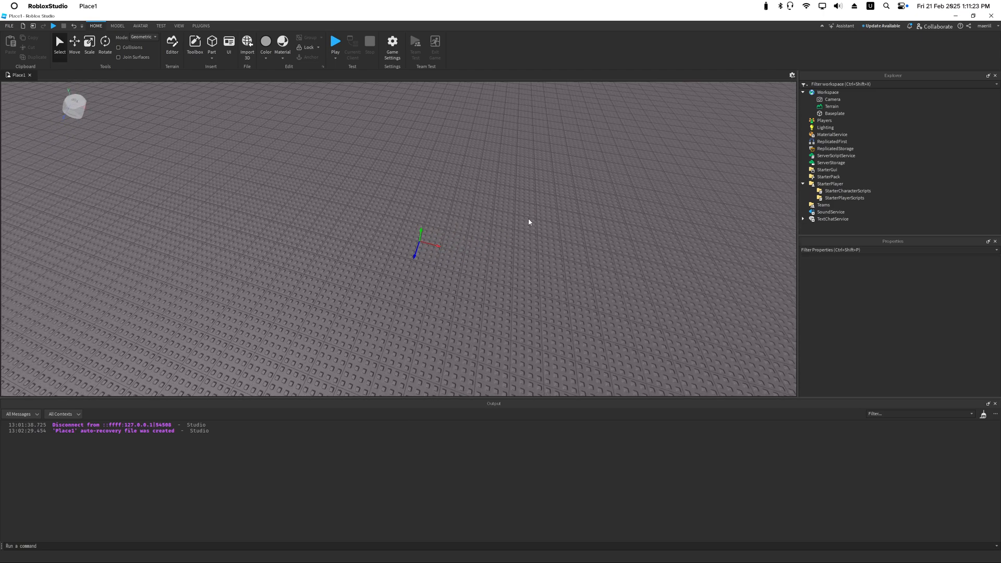
mouse_move(476, 245)
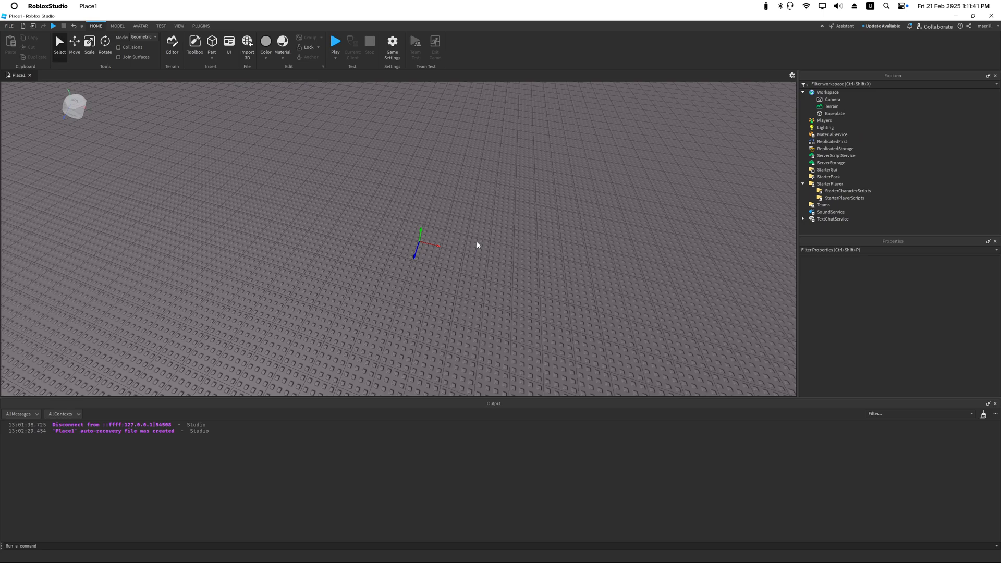
mouse_move(469, 254)
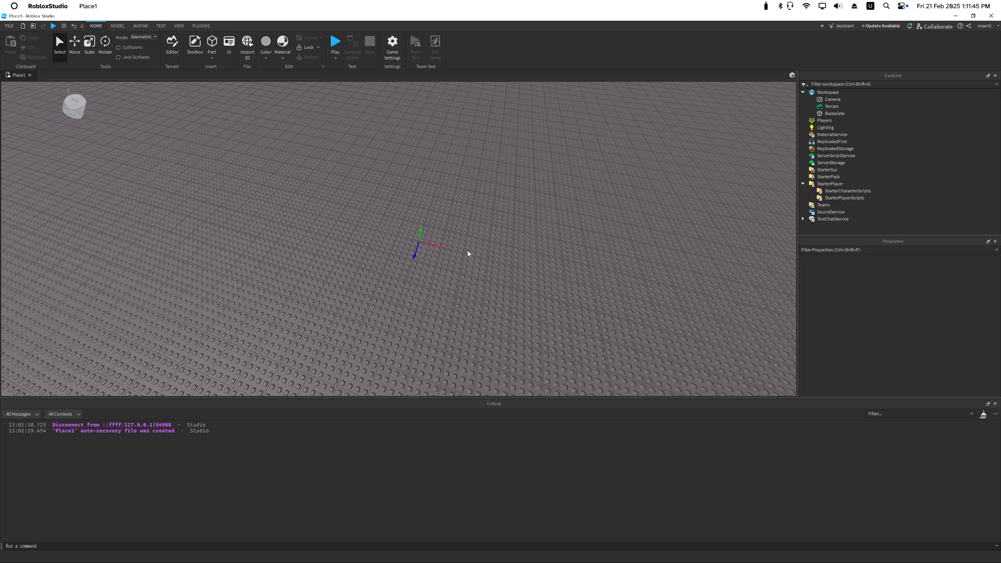
mouse_move(505, 262)
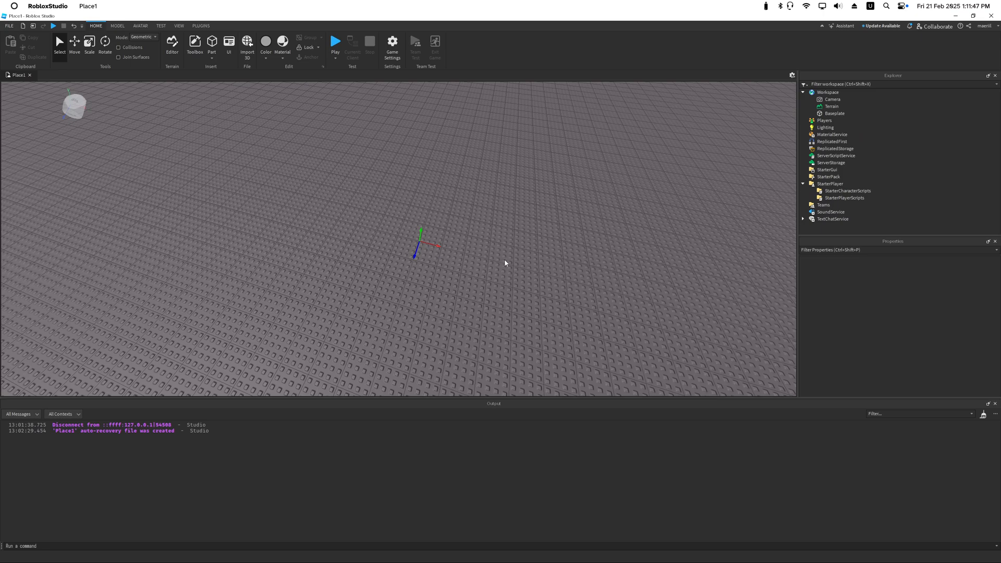
mouse_move(530, 263)
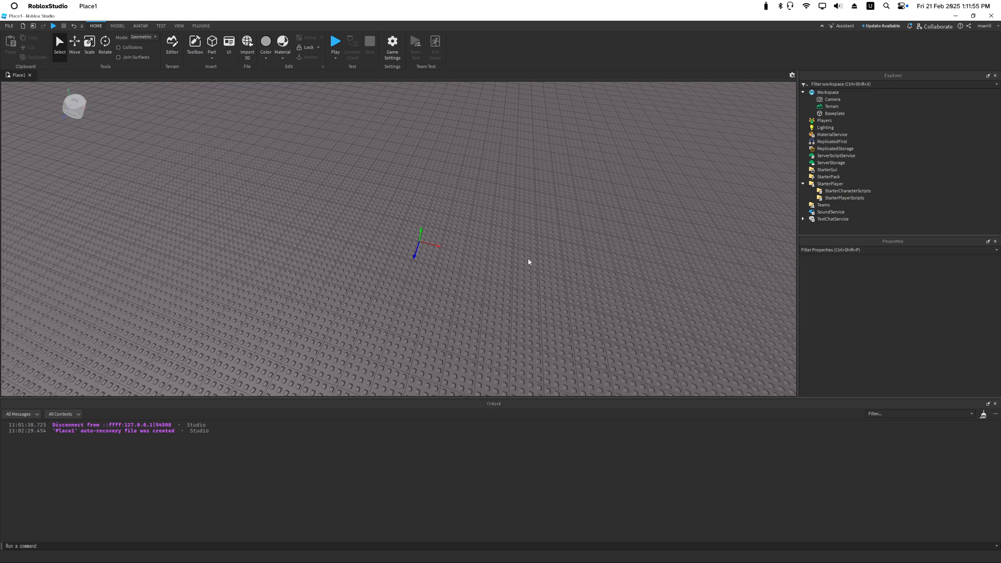
mouse_move(518, 257)
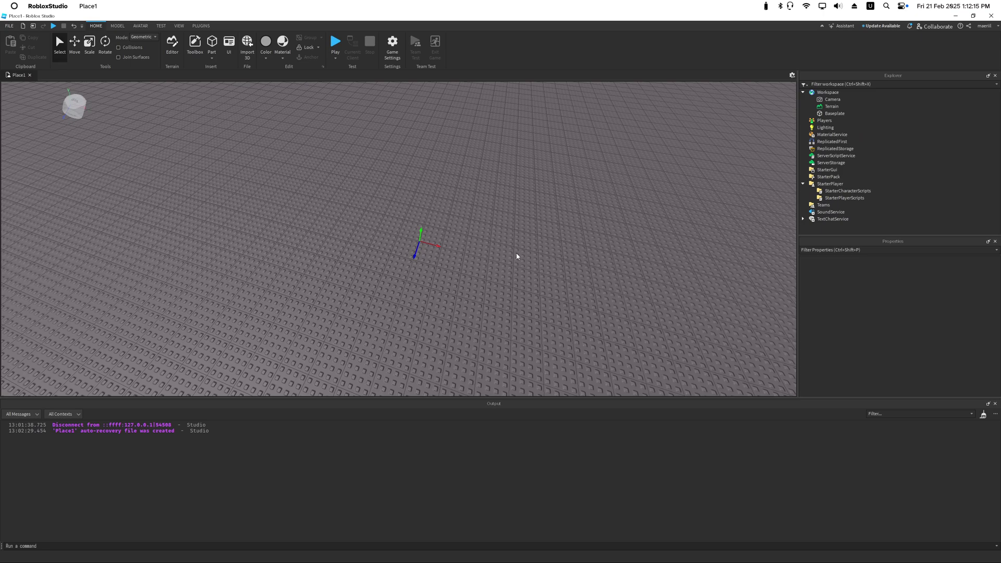
mouse_move(494, 264)
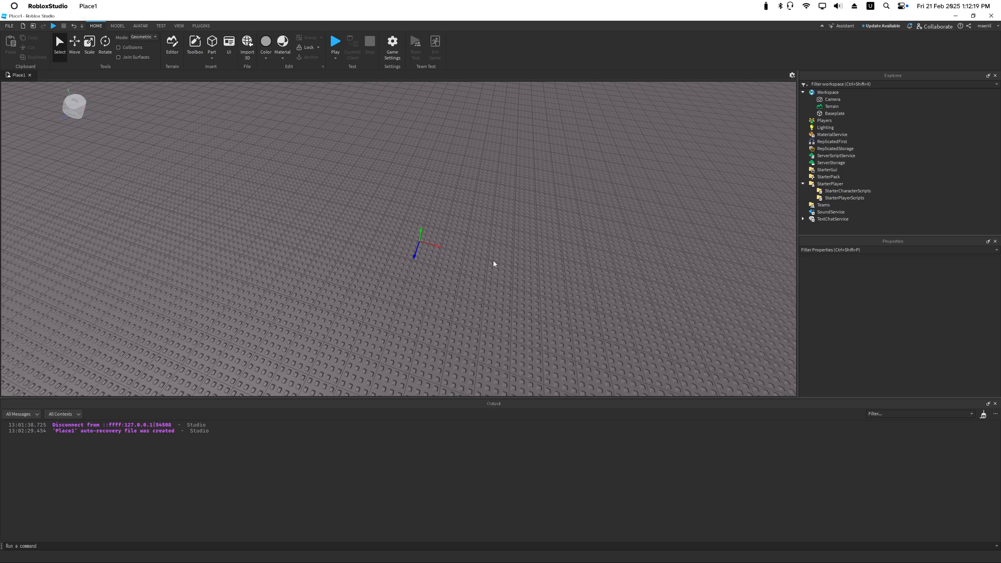
mouse_move(457, 301)
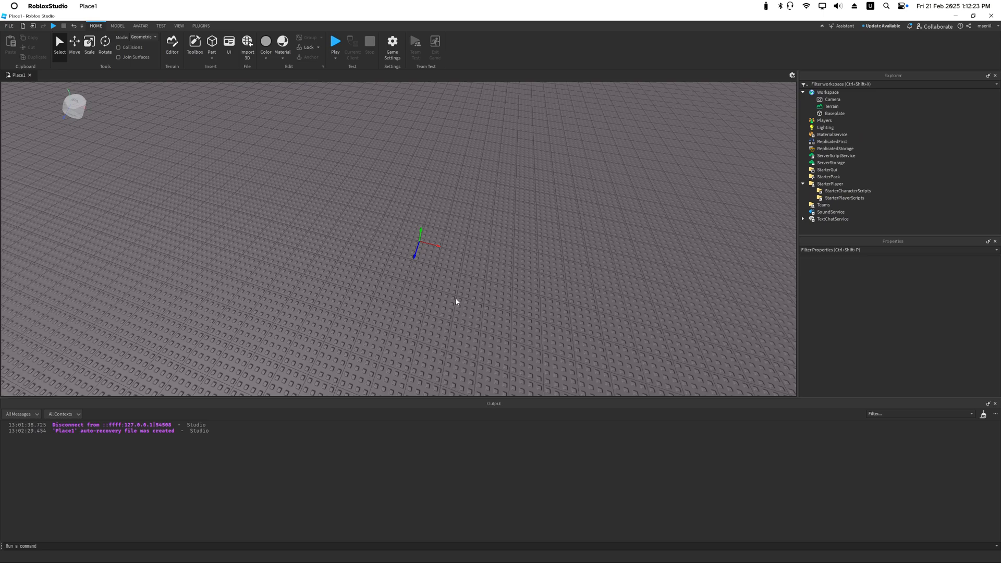
mouse_move(446, 255)
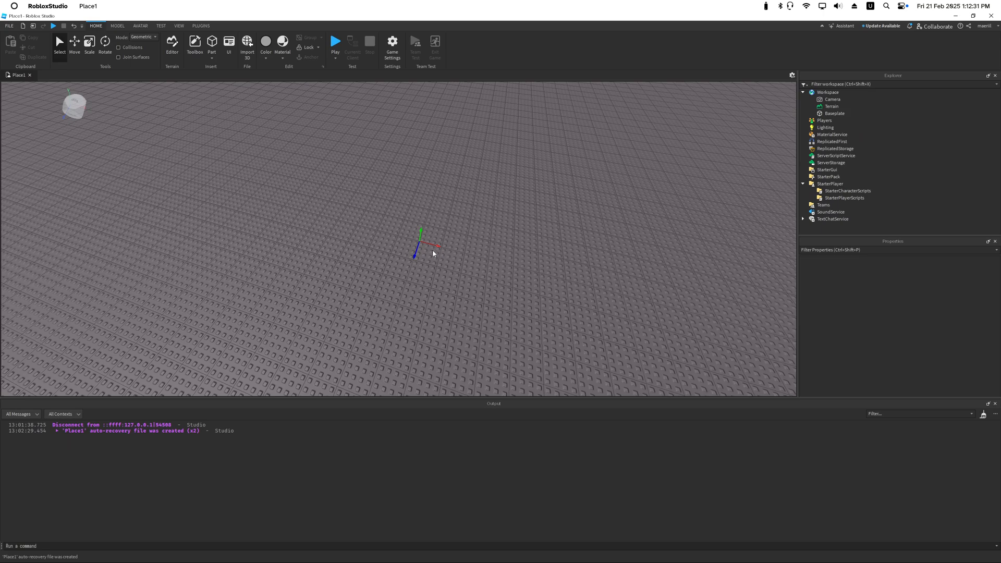
mouse_move(493, 253)
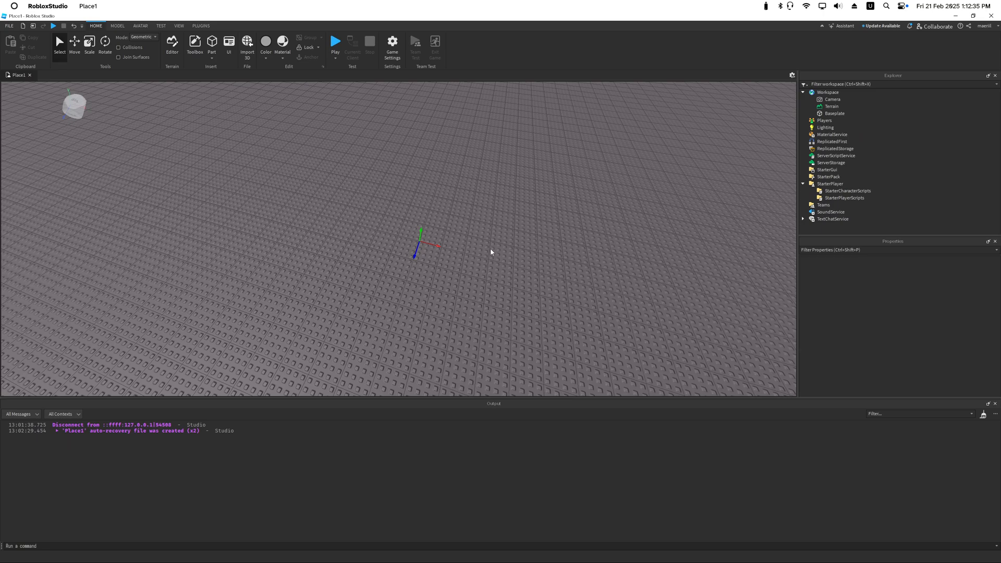
mouse_move(712, 194)
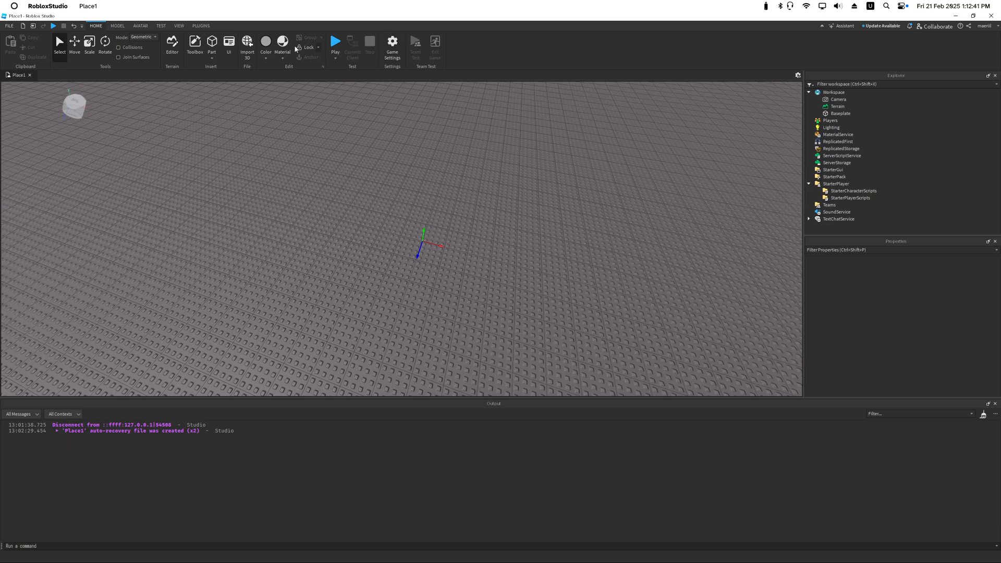
left_click(200, 25)
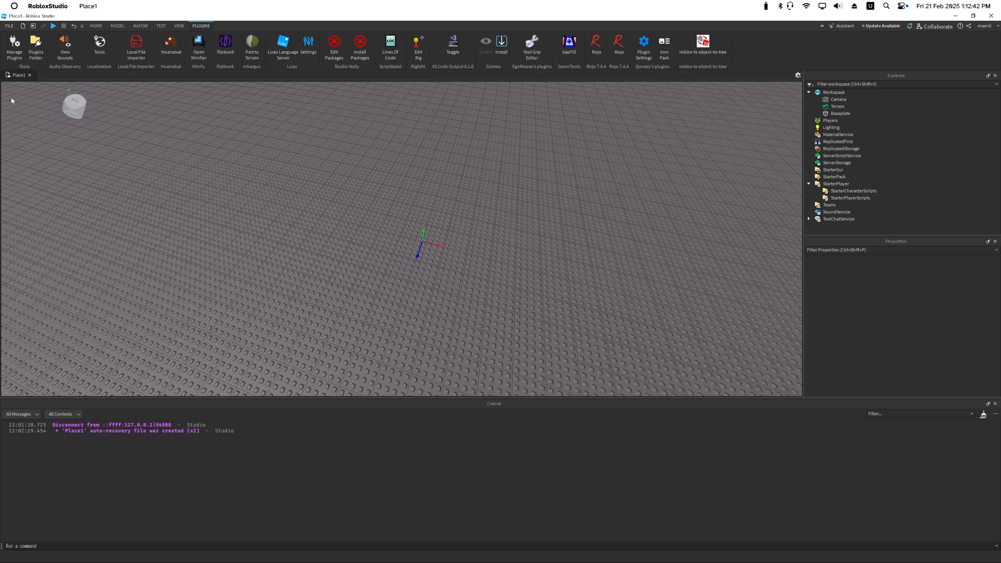
mouse_move(449, 102)
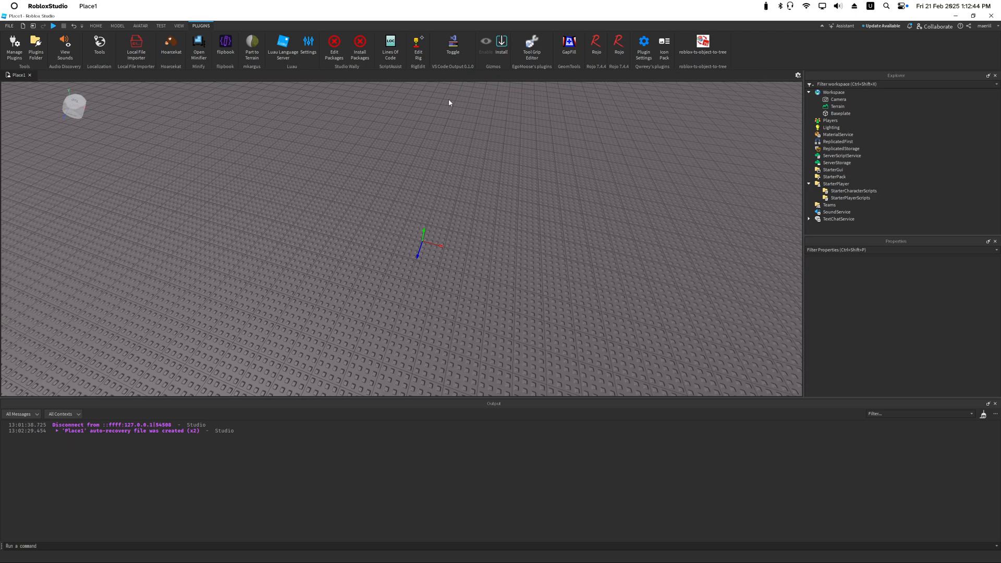
mouse_move(588, 200)
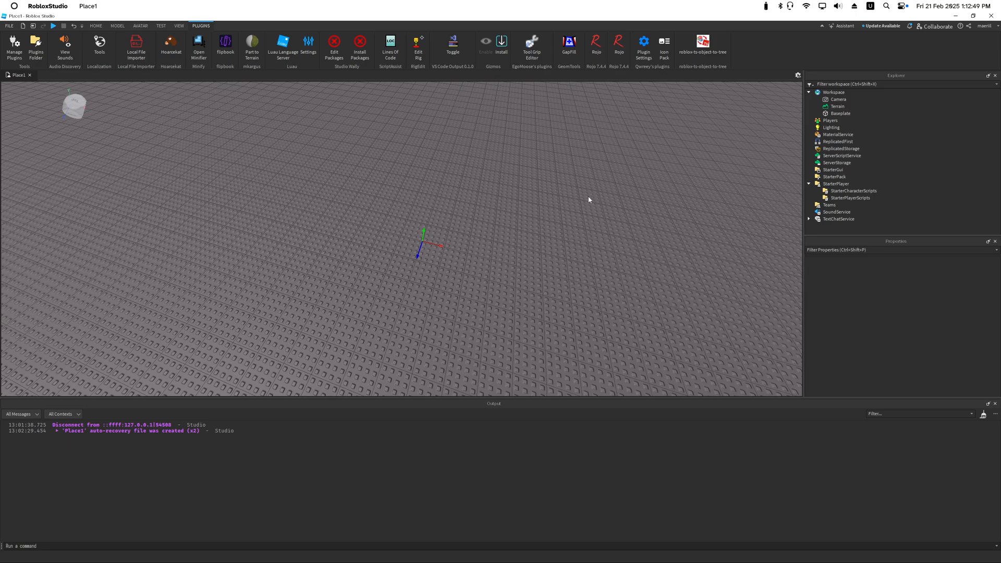
mouse_move(425, 241)
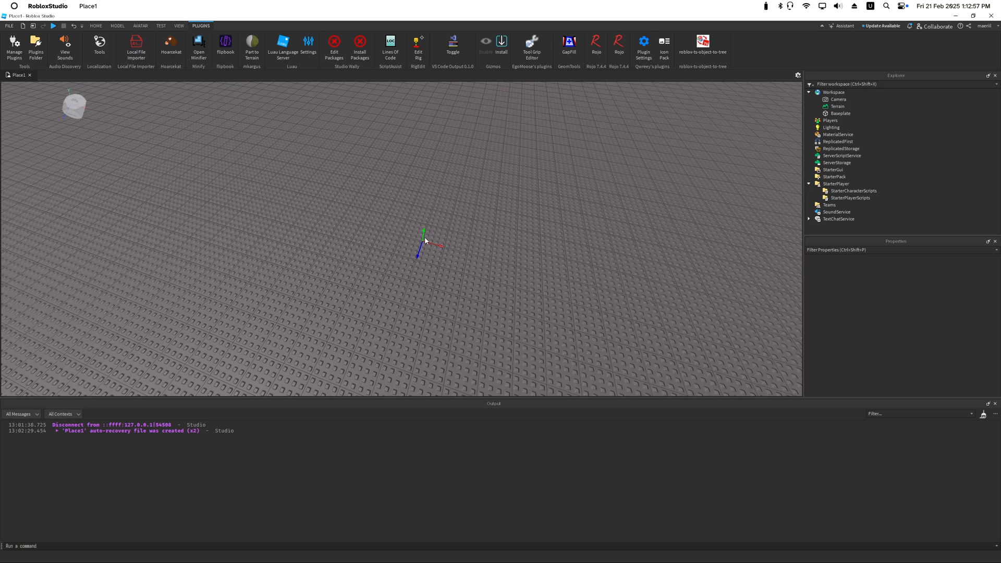
mouse_move(451, 241)
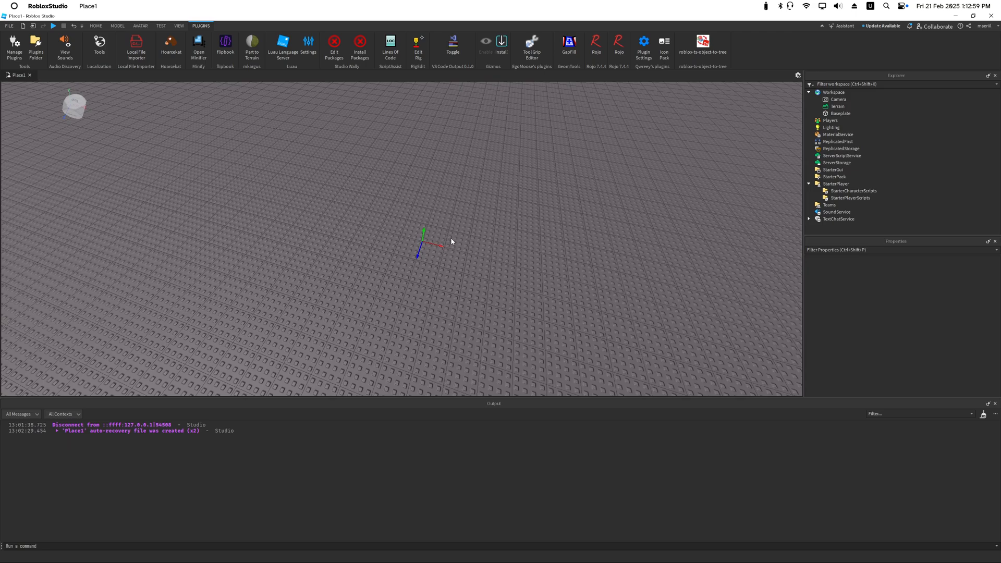
mouse_move(619, 206)
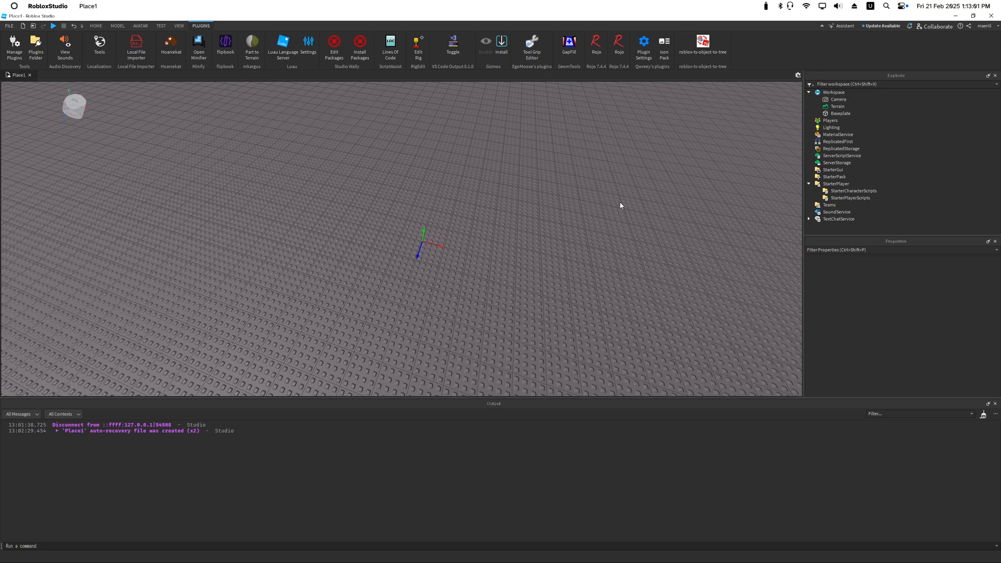
mouse_move(608, 203)
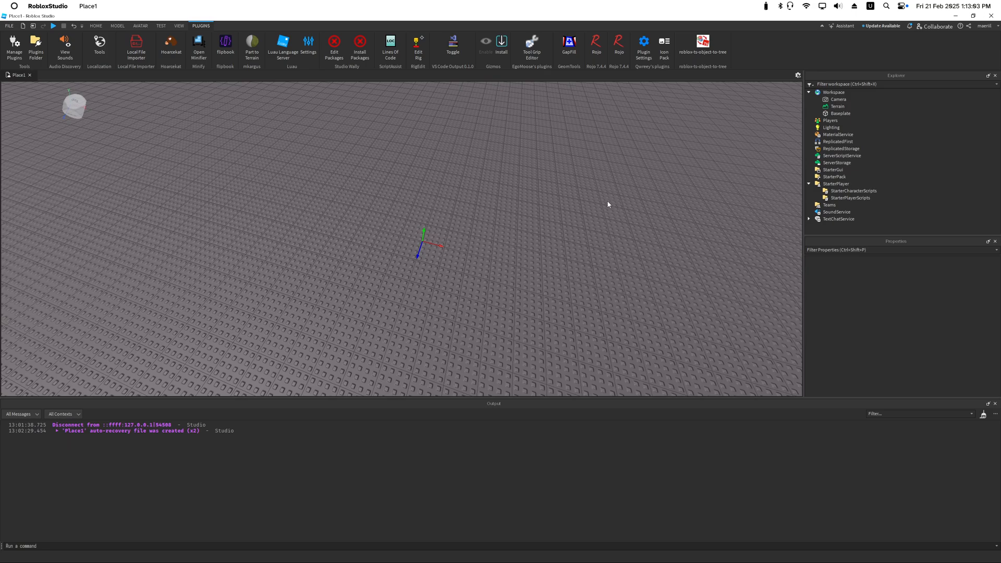
mouse_move(414, 206)
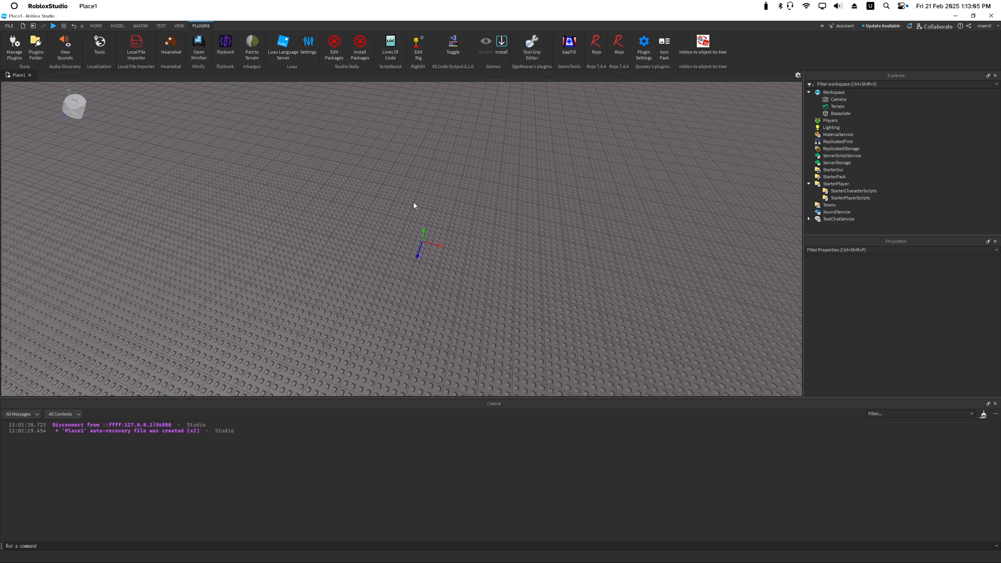
mouse_move(496, 189)
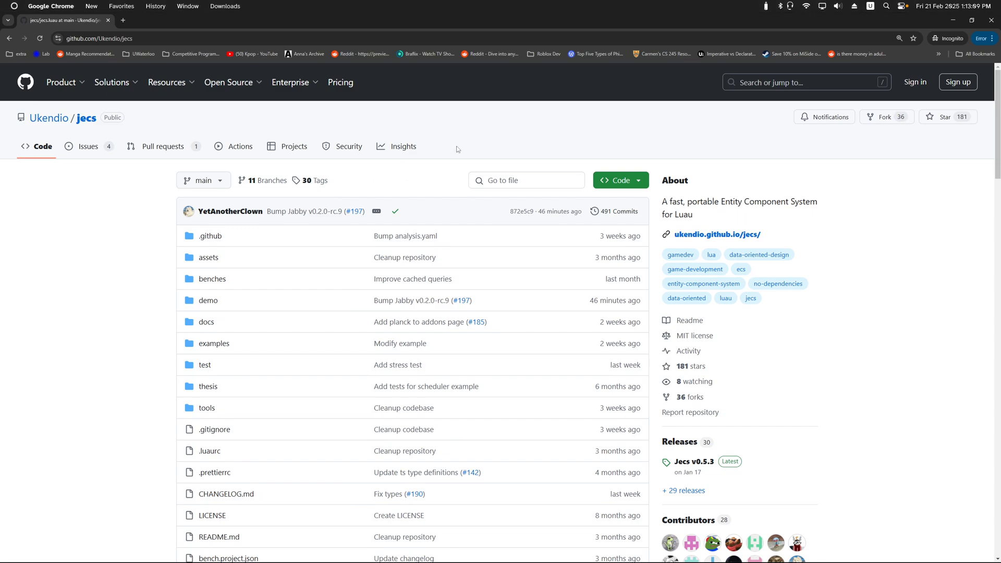
Step: Scroll through the Ukendio/jecs repository file list to locate jecs.luau
scroll("down", 3)
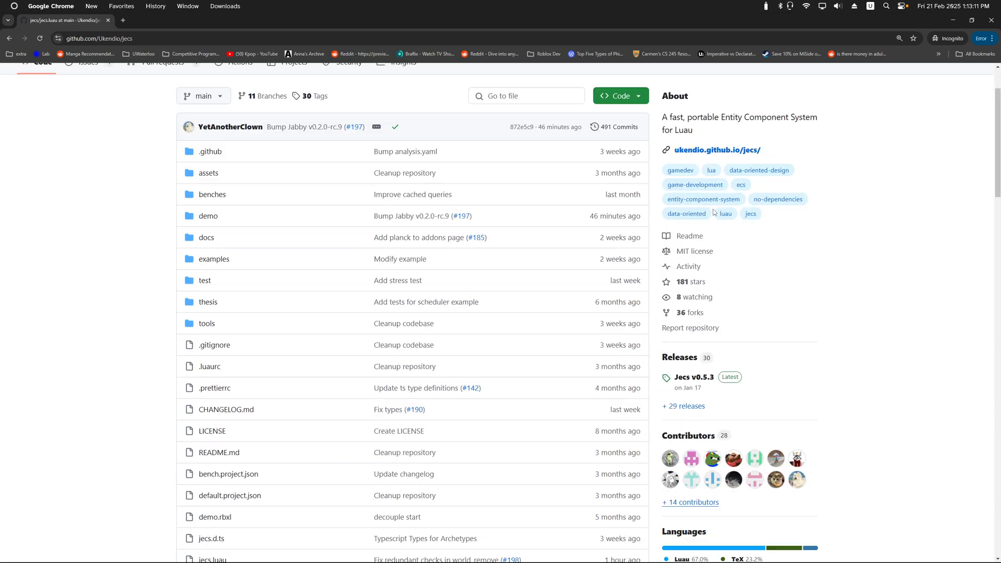
scroll("up", 3)
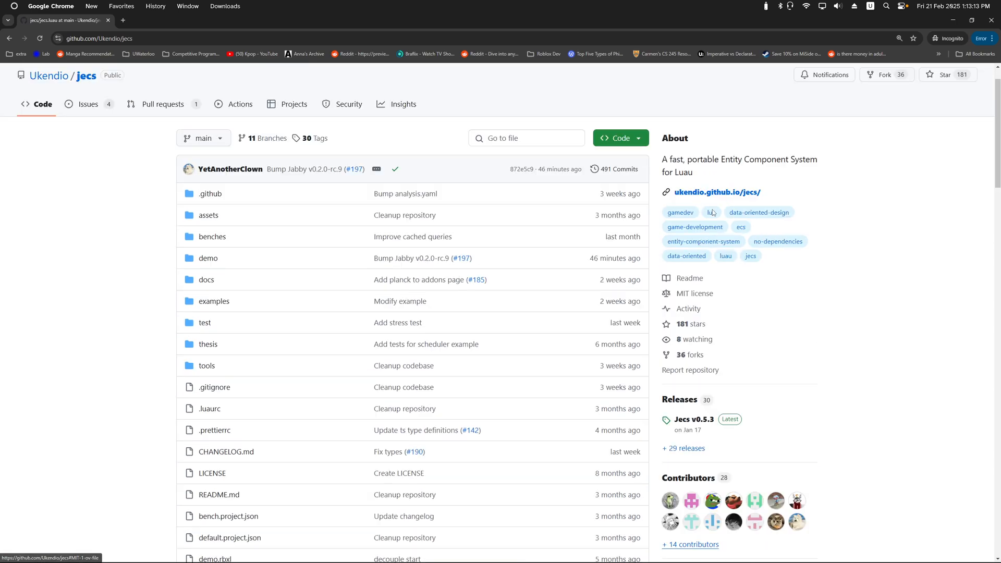
scroll("up", 3)
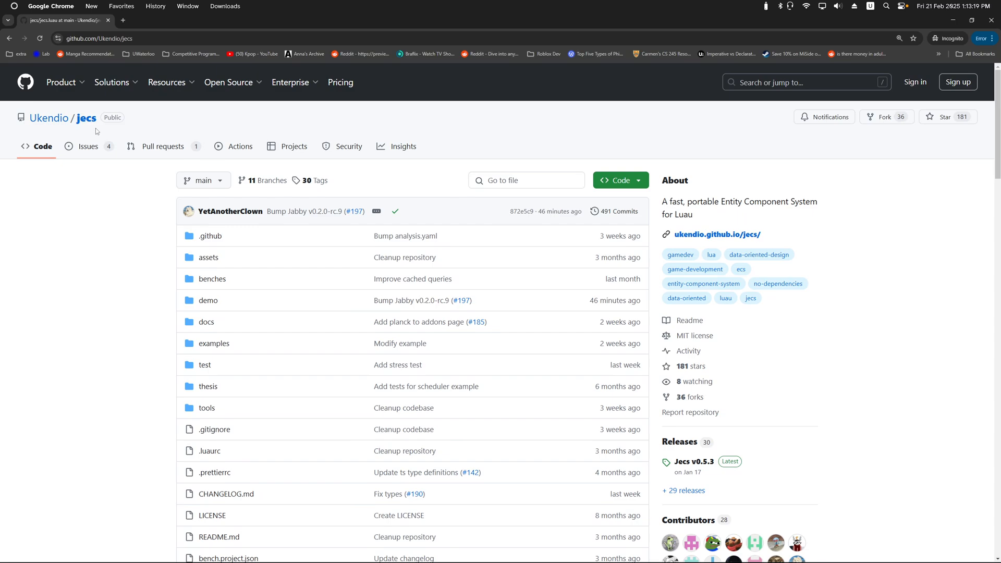
mouse_move(244, 226)
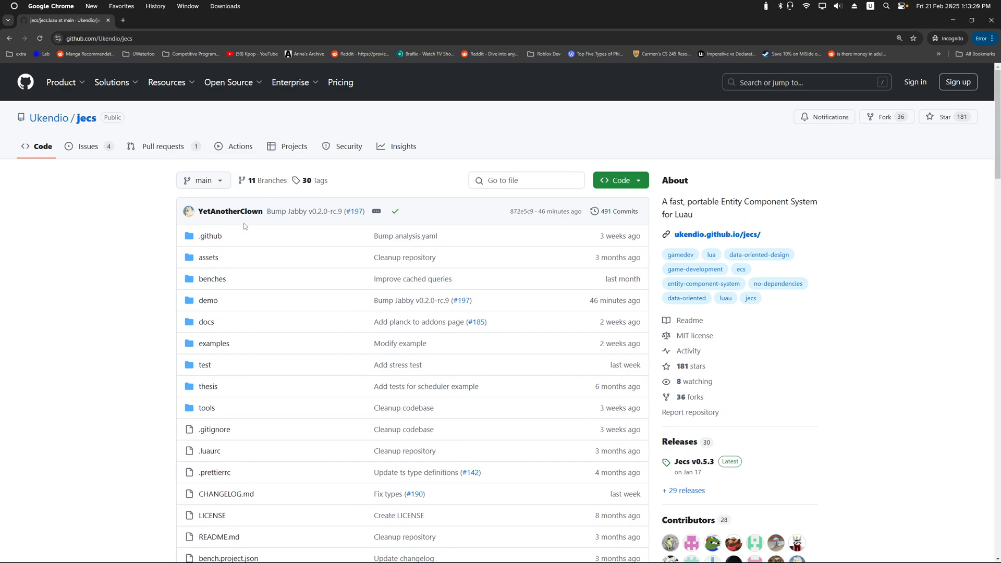
scroll("down", 3)
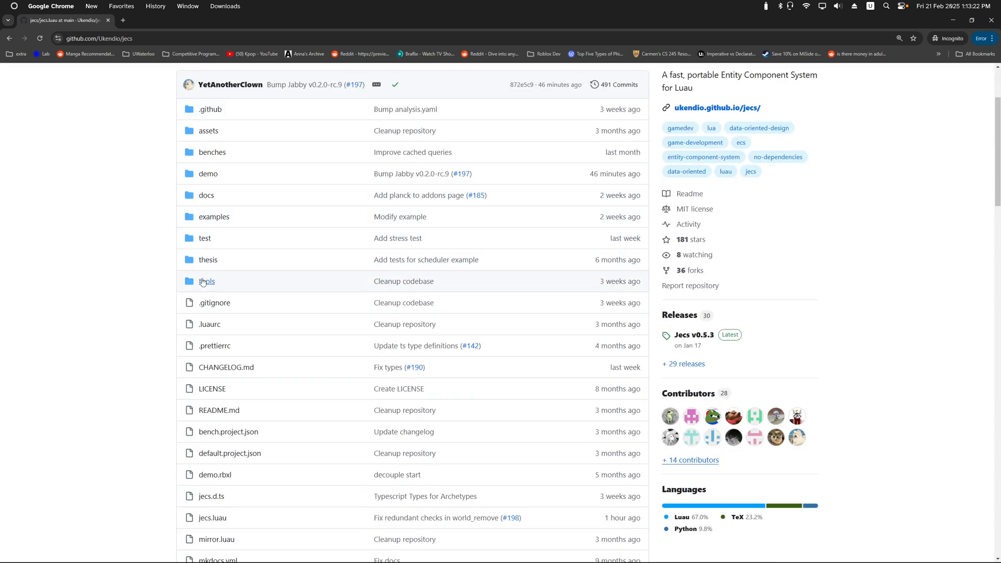
scroll("down", 3)
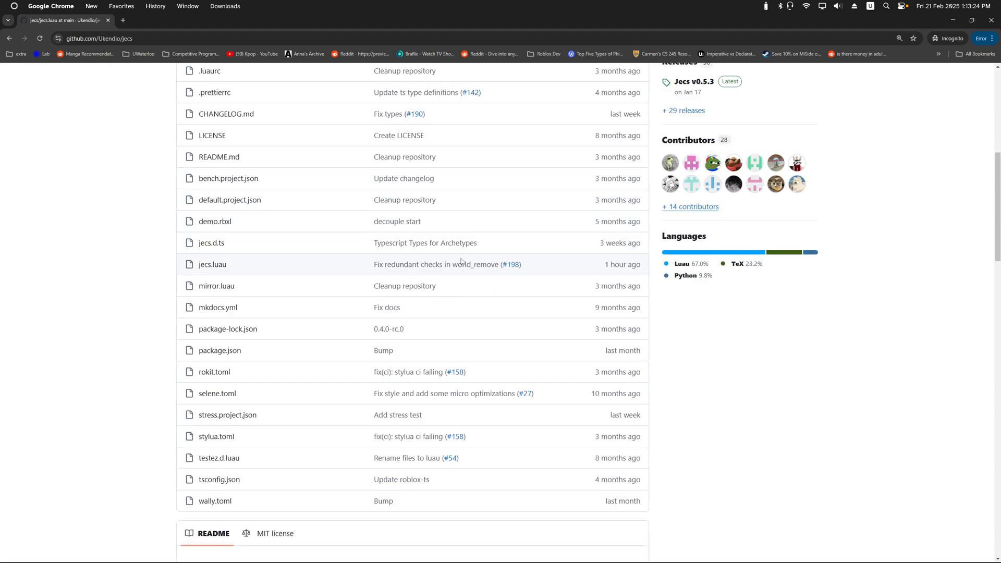
scroll("up", 3)
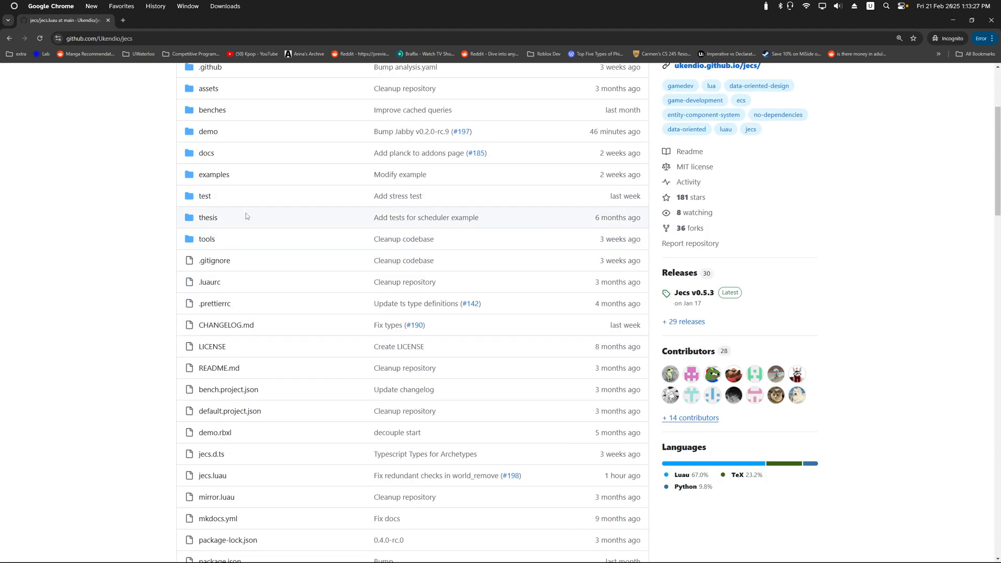
scroll("up", 3)
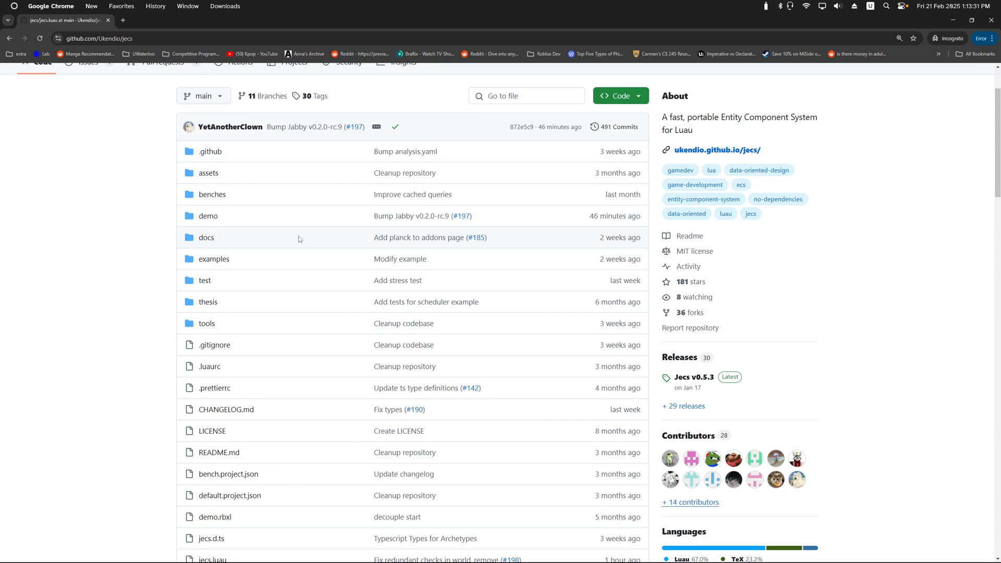
scroll("down", 3)
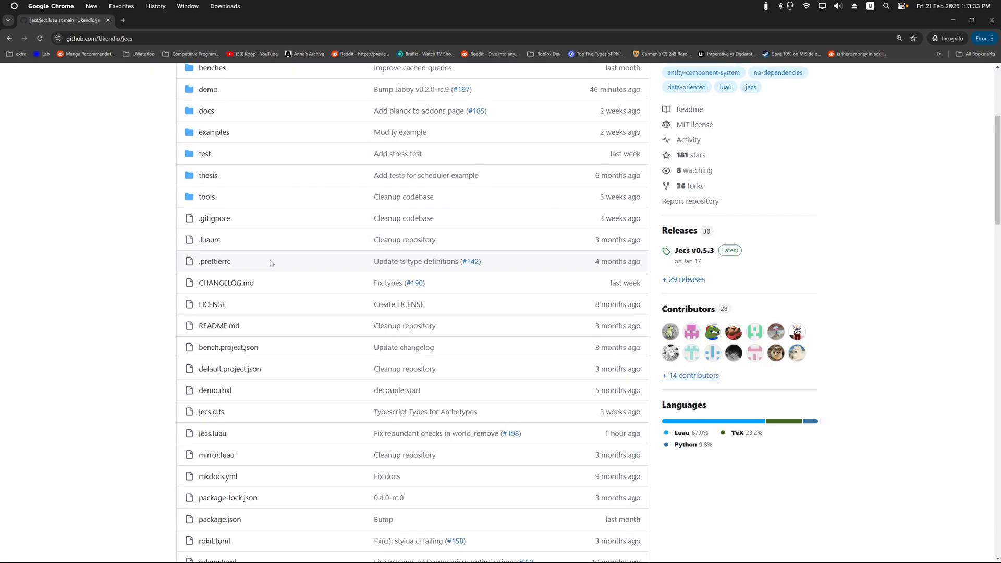
scroll("down", 3)
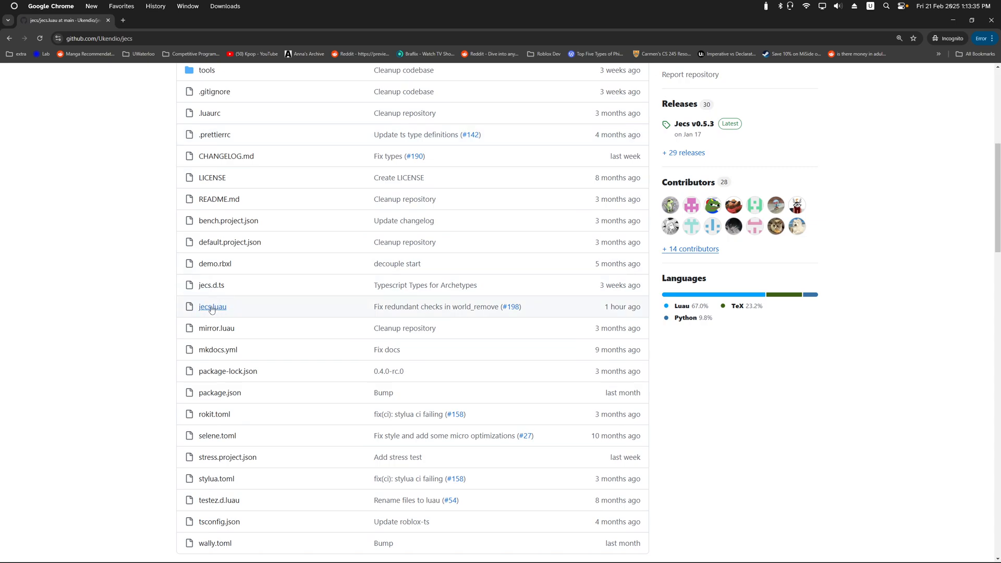
mouse_move(211, 309)
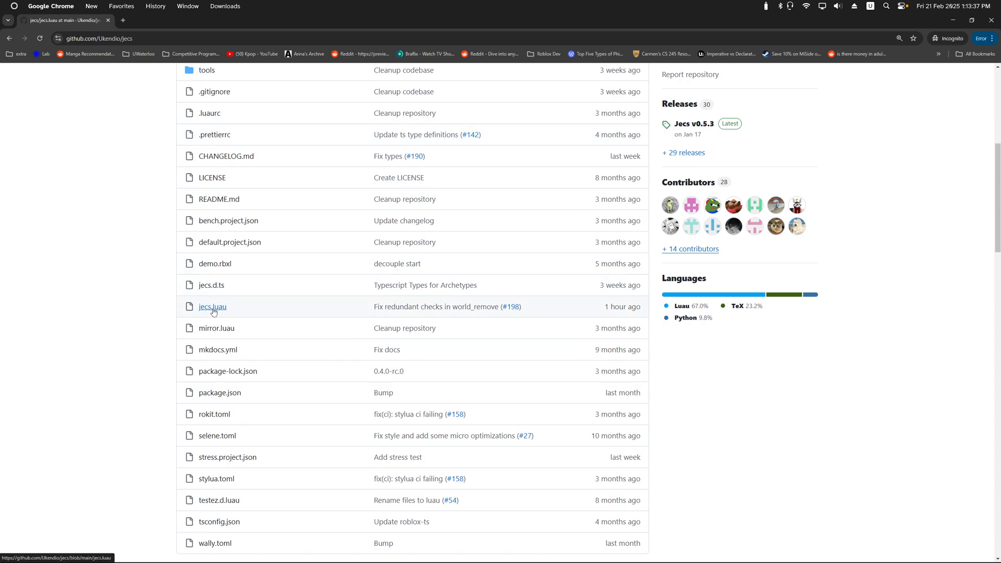
Step: View the raw source of jecs.luau from the repository
left_click(212, 307)
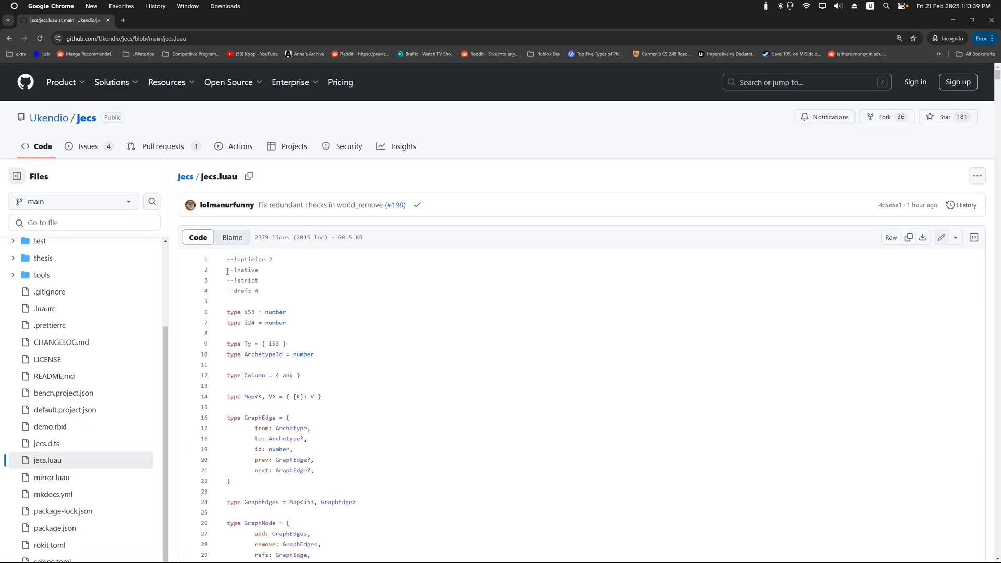
scroll("down", 3)
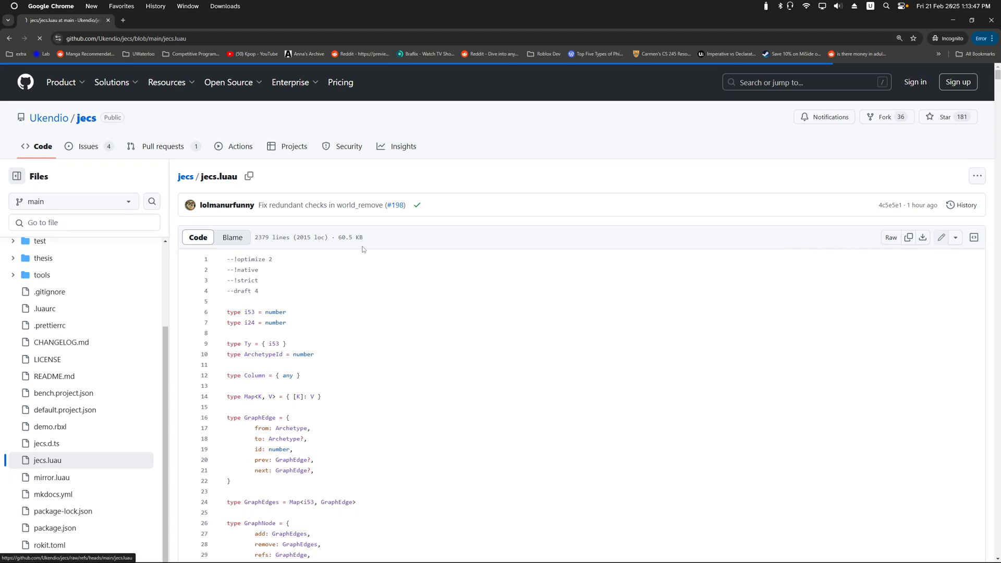
left_click(891, 236)
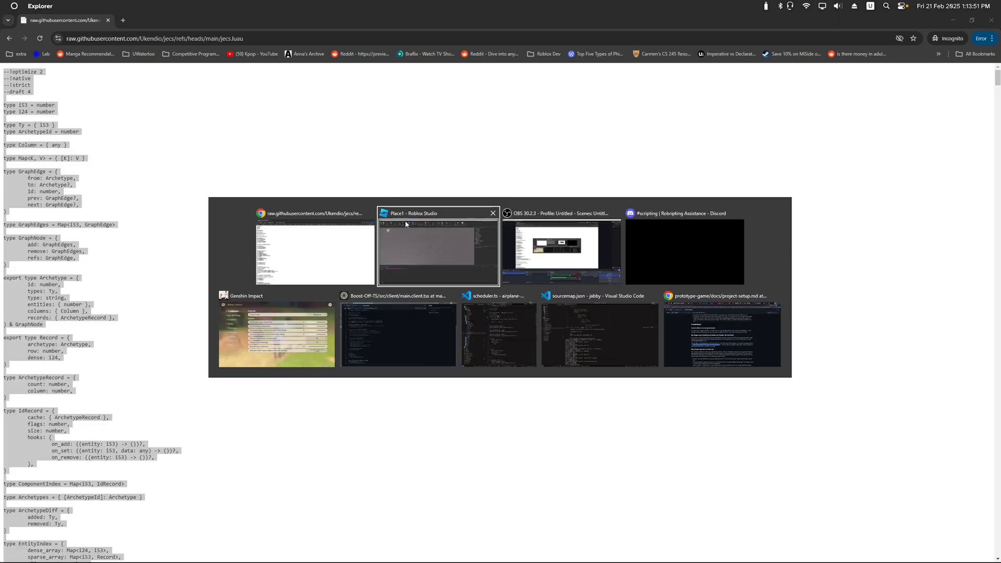
Step: Add a ModuleScript named jecs to ReplicatedStorage holding the pasted library source
left_click(438, 249)
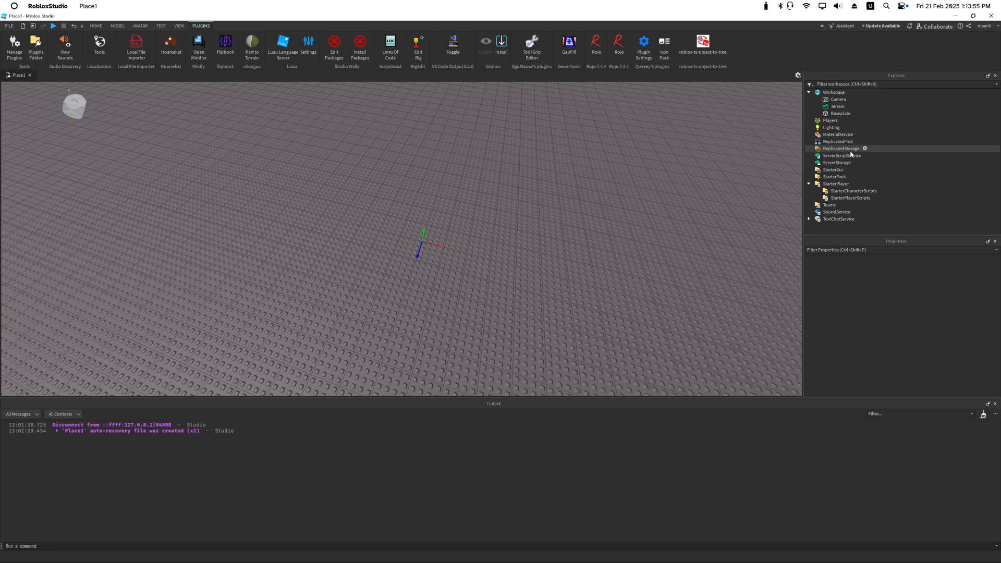
left_click(865, 148)
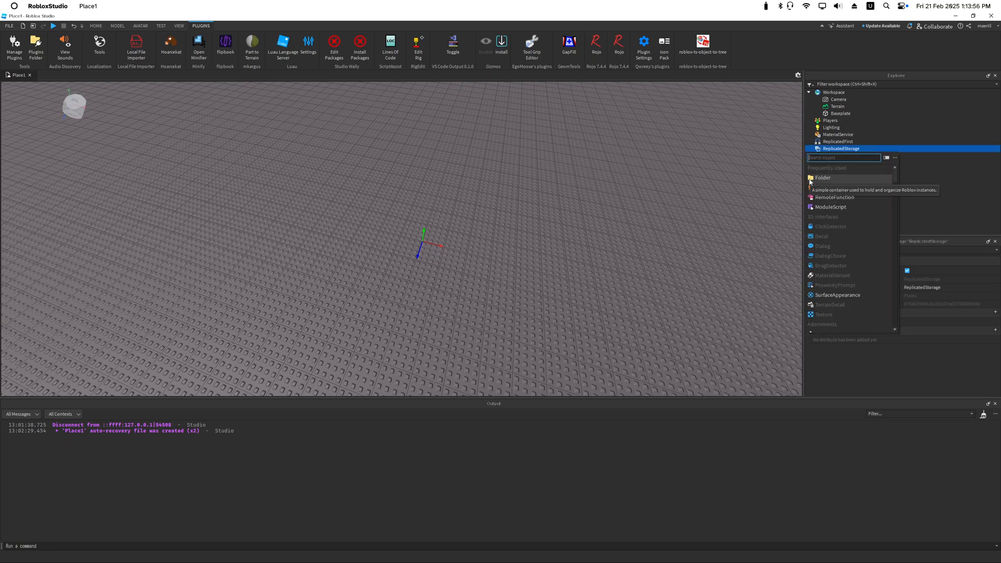
left_click(832, 206)
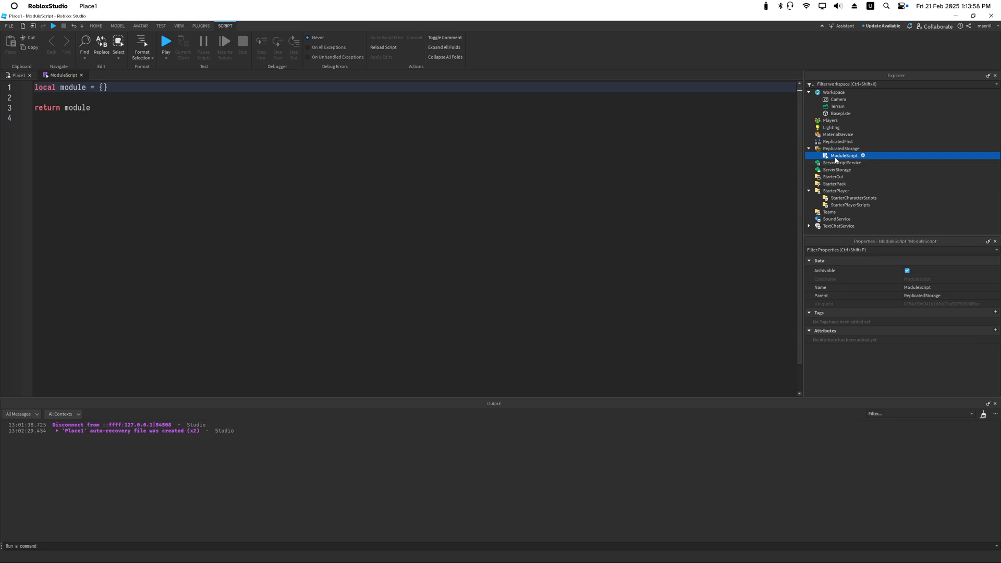
type("jecs")
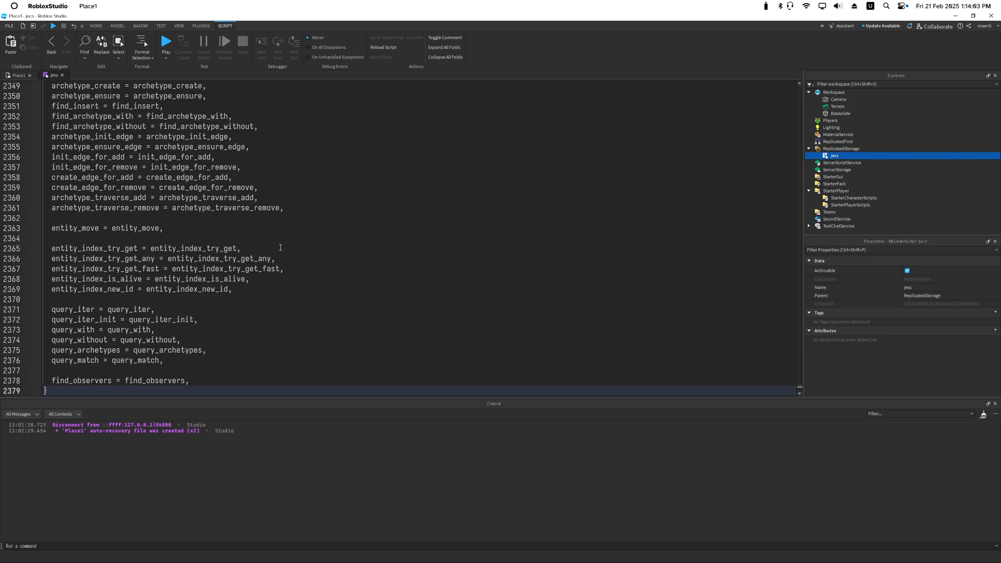
mouse_move(543, 170)
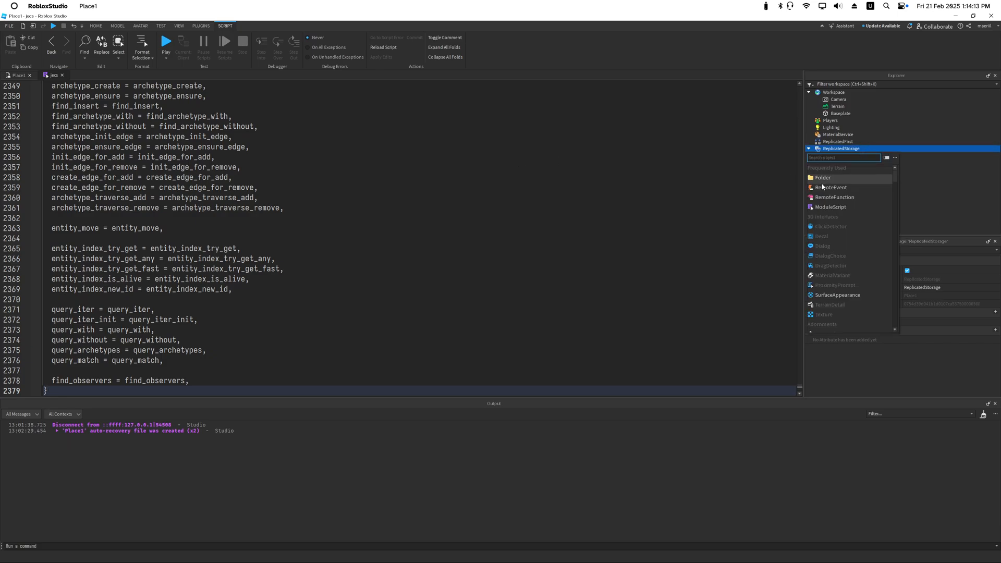
mouse_move(823, 177)
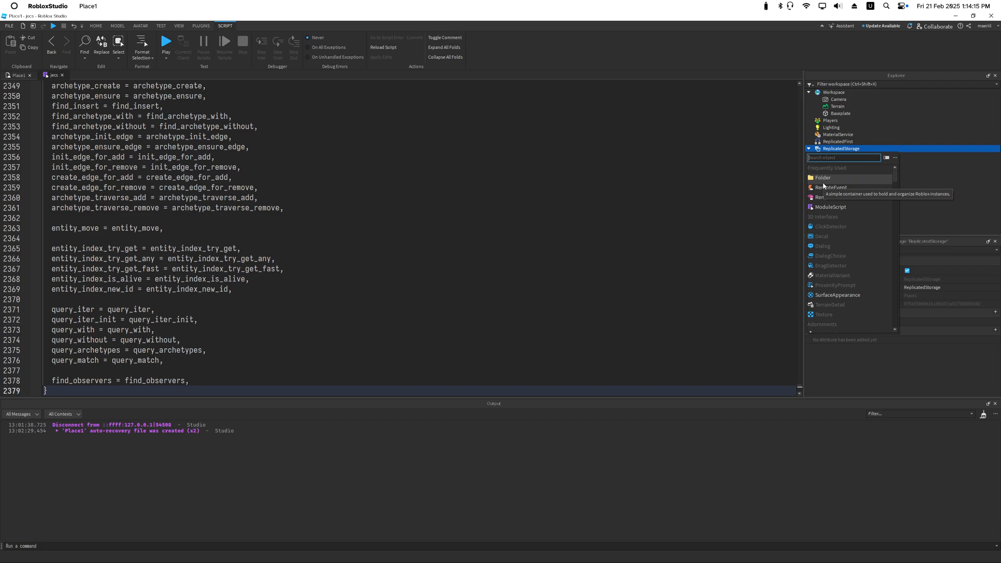
Step: Add a server-run Script to ReplicatedStorage starting with local jecs = require(game.ReplicatedStorage.jecs)
type("s")
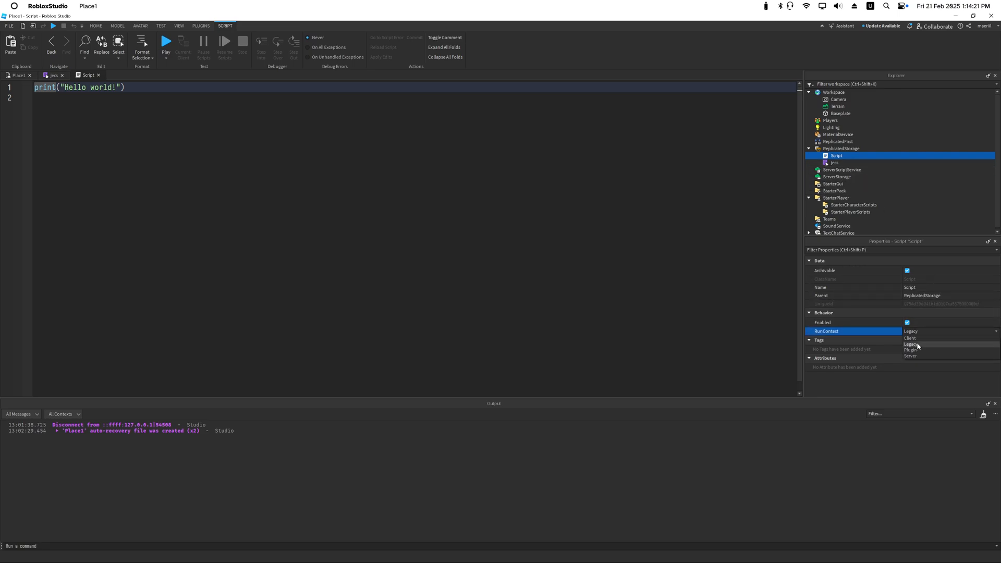
left_click(912, 355)
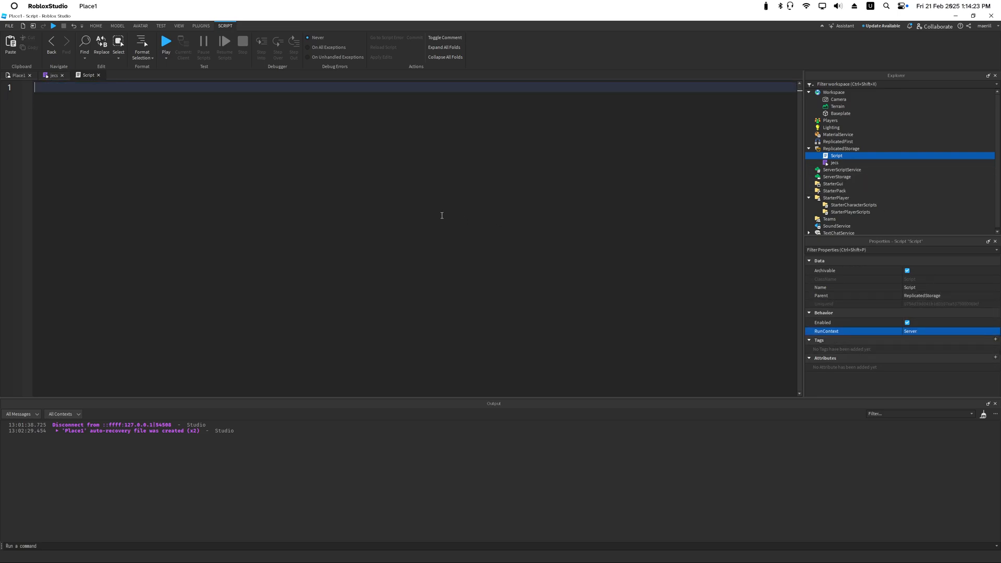
type("local jecs = require(game.ReplicatedStorage.jecs")
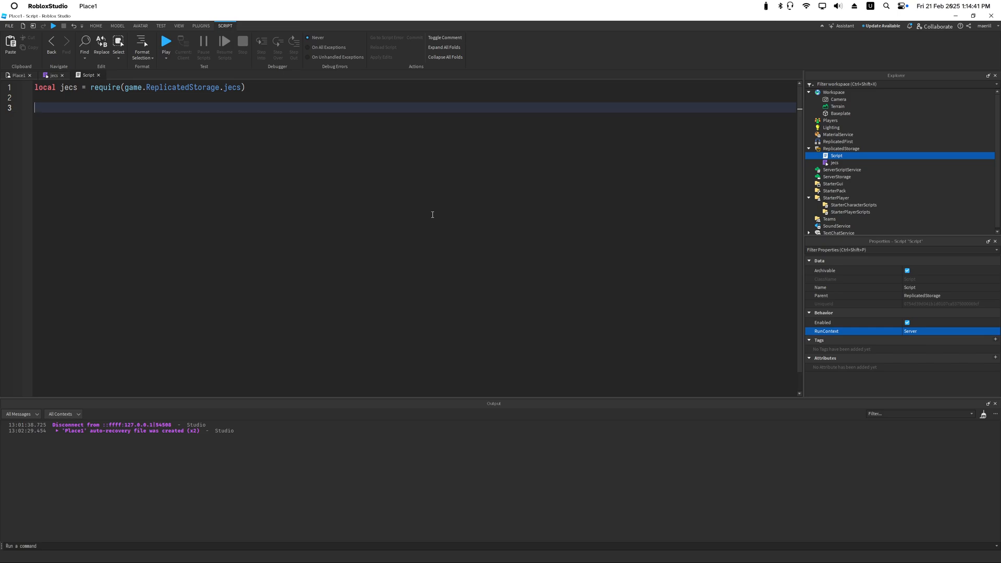
mouse_move(438, 235)
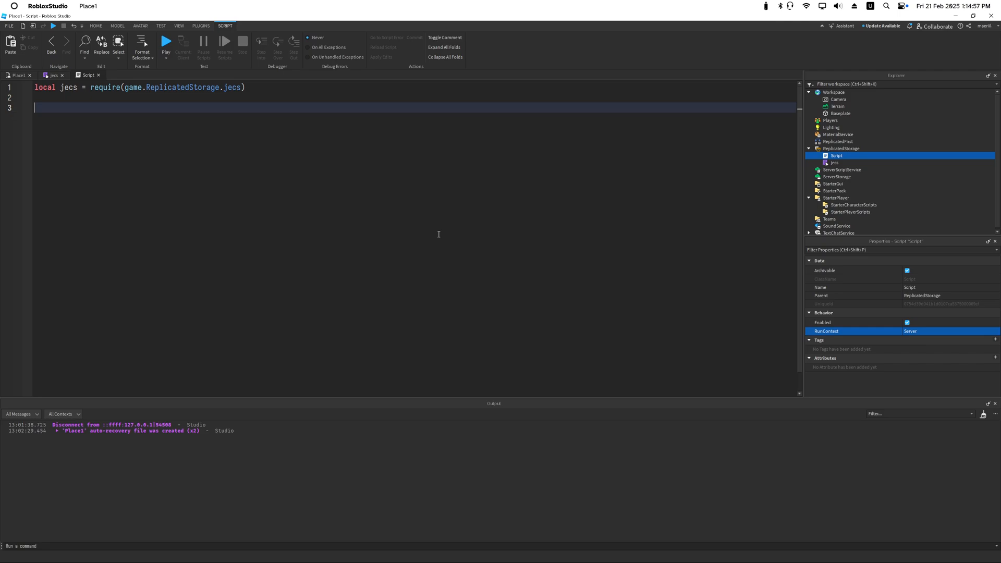
mouse_move(355, 220)
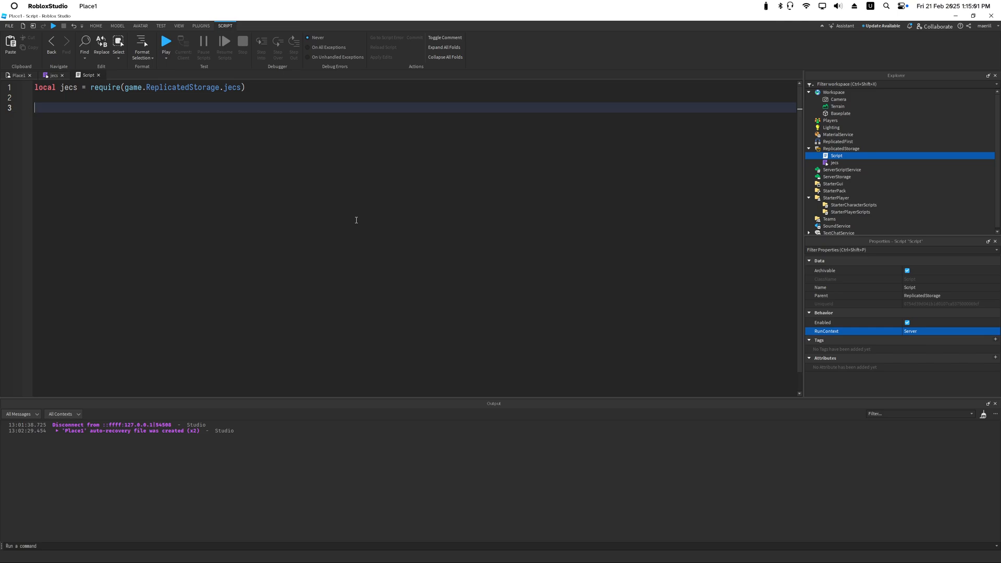
Step: Define a system function printing 'running in system' and get RunService via game:GetService
type("local")
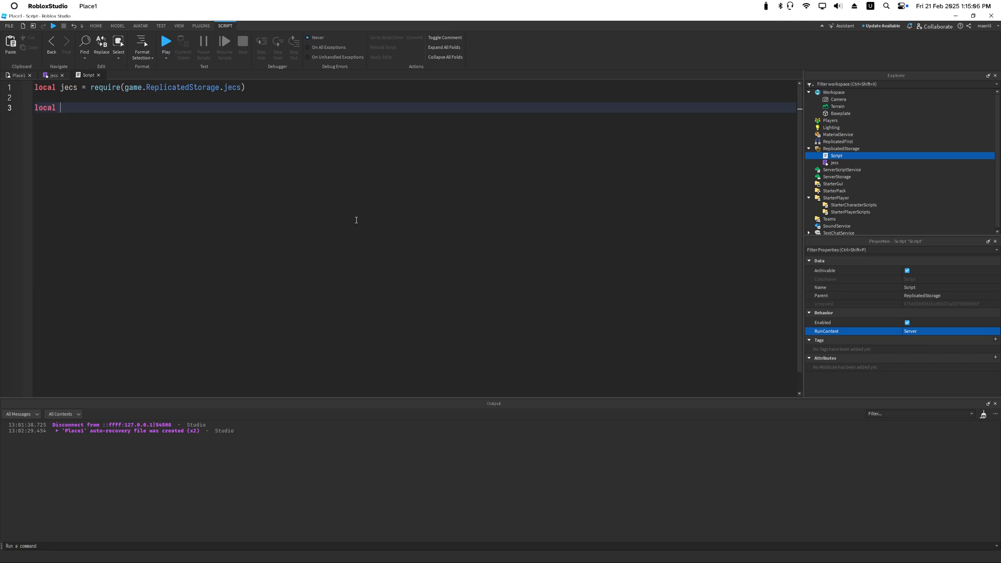
type("function syst")
type("print(\"")
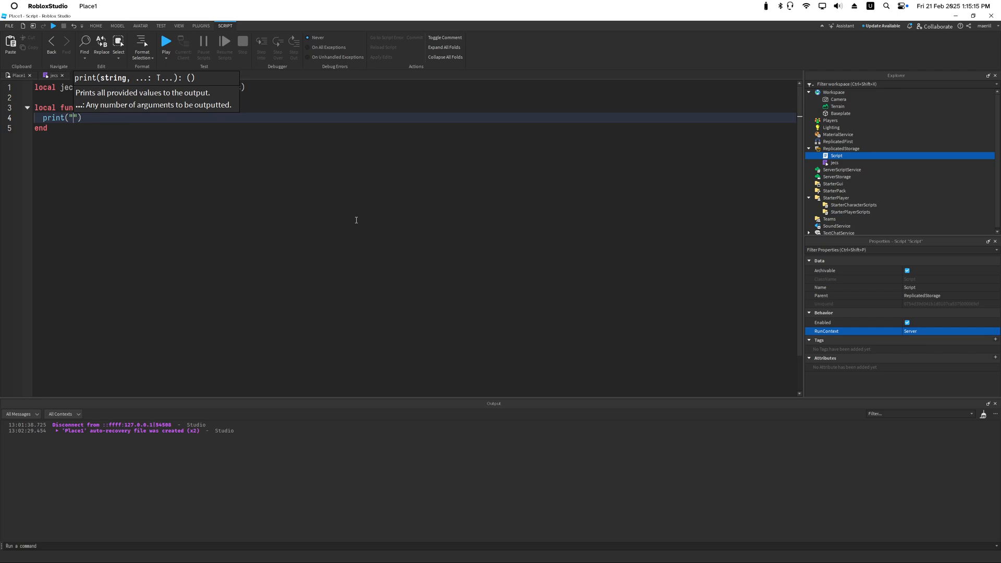
type("running in system @ Server")
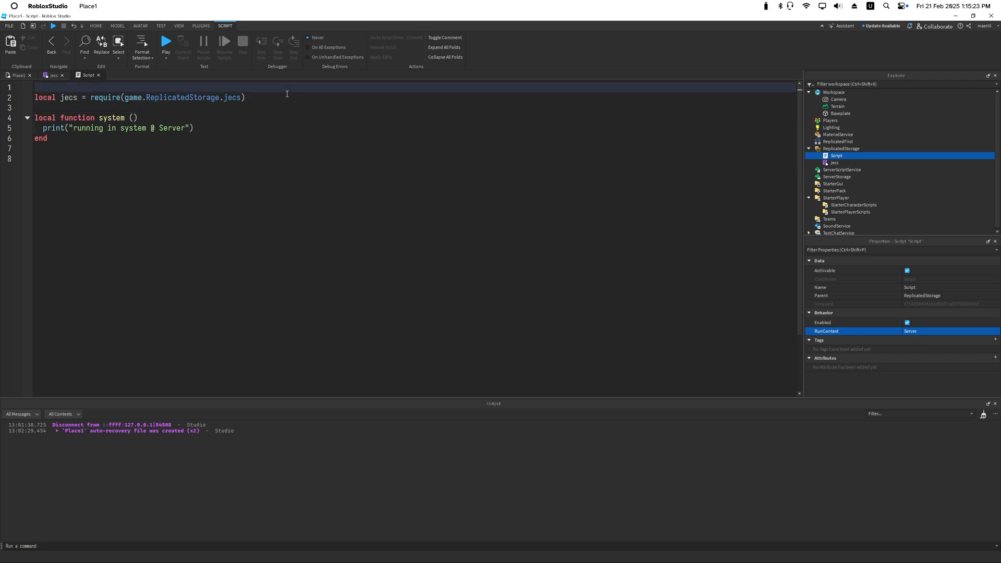
type("local RunService =")
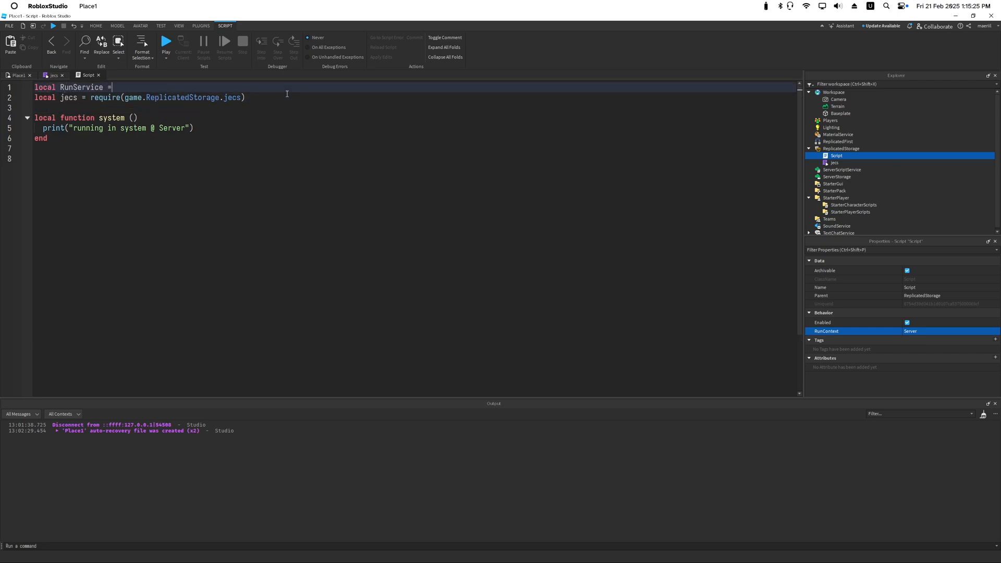
type("game:GetService(\"RunService")
left_click(414, 159)
type("RunService.Heartbeat:Connect(function(deltaTime: number)")
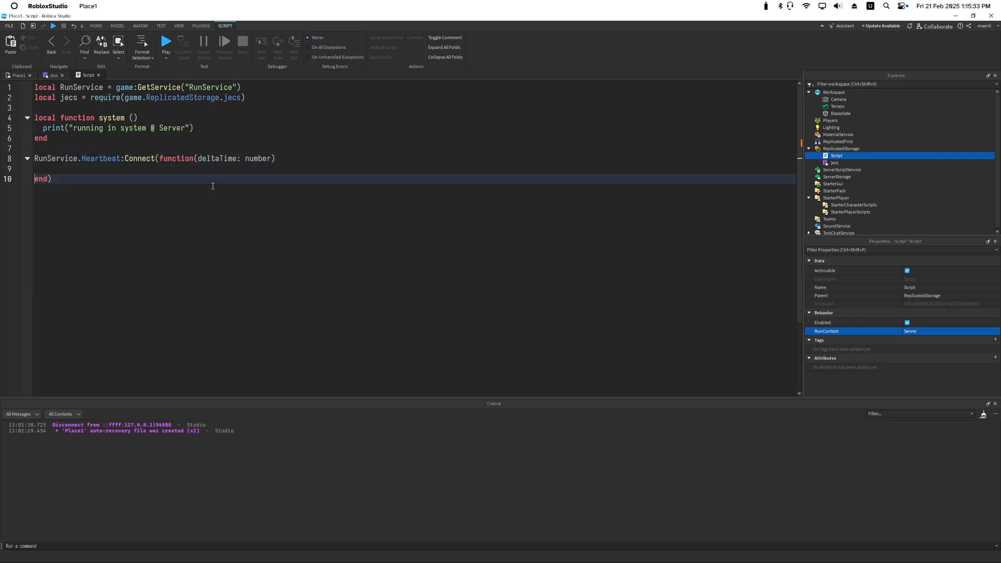
Step: Have the Heartbeat connection call system() each frame
double_click(111, 118)
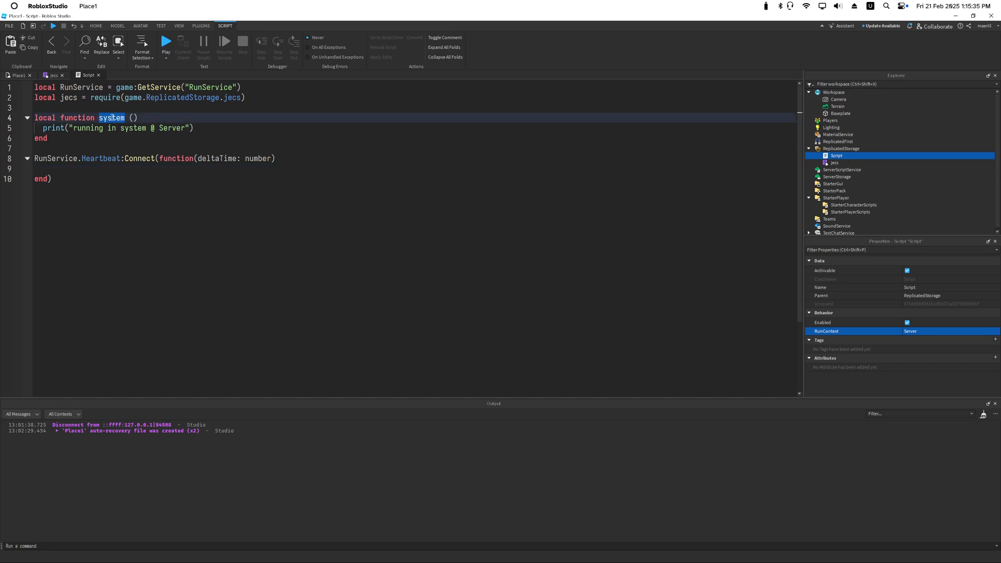
type("system()")
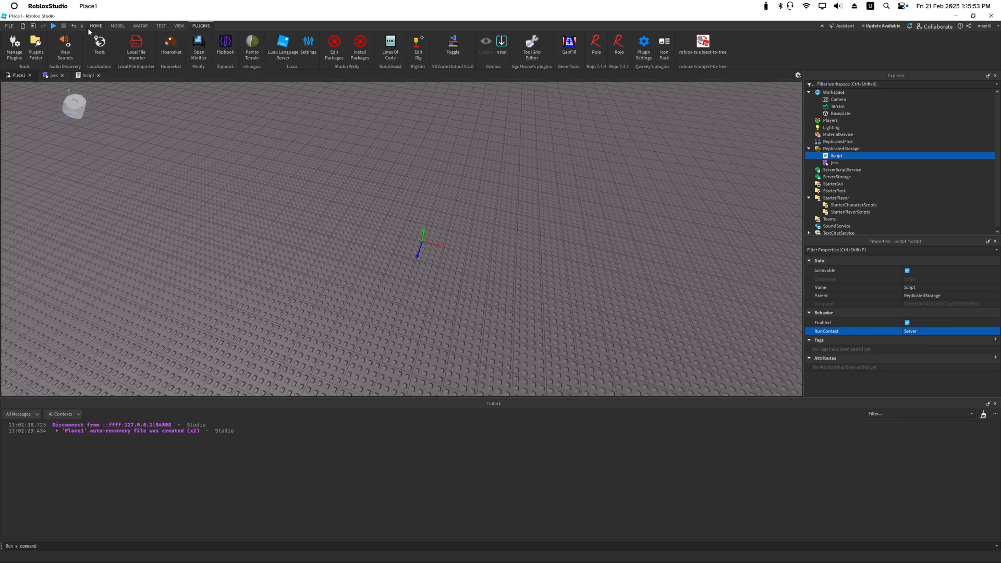
Step: Test-run the place to see 'running in system @ Server' printed, then stop
left_click(53, 25)
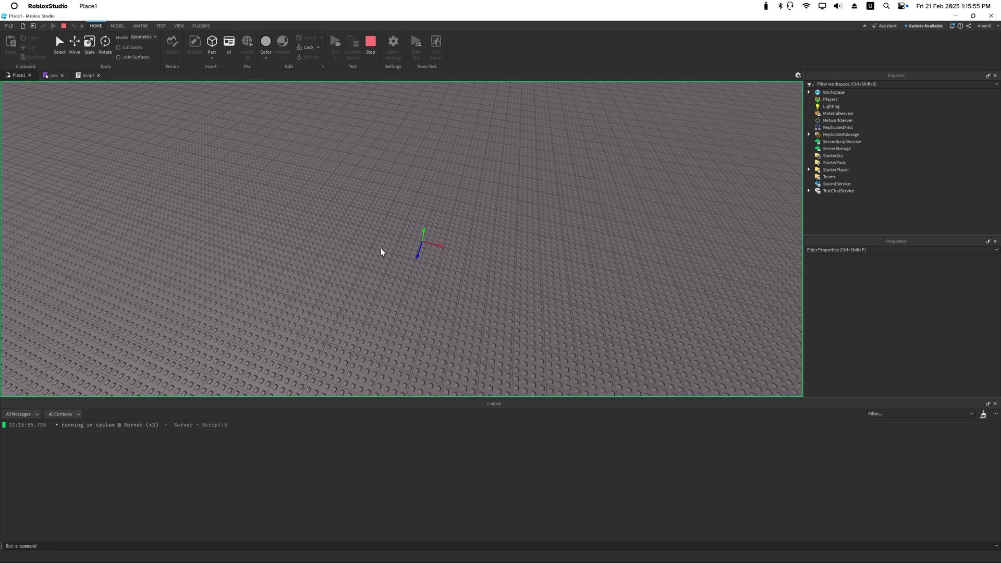
left_click(88, 75)
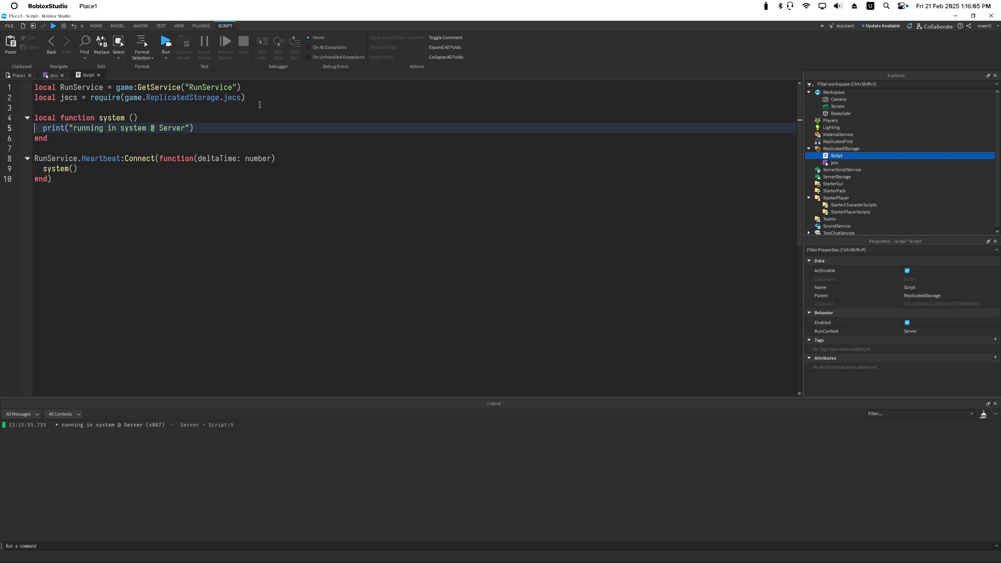
mouse_move(271, 100)
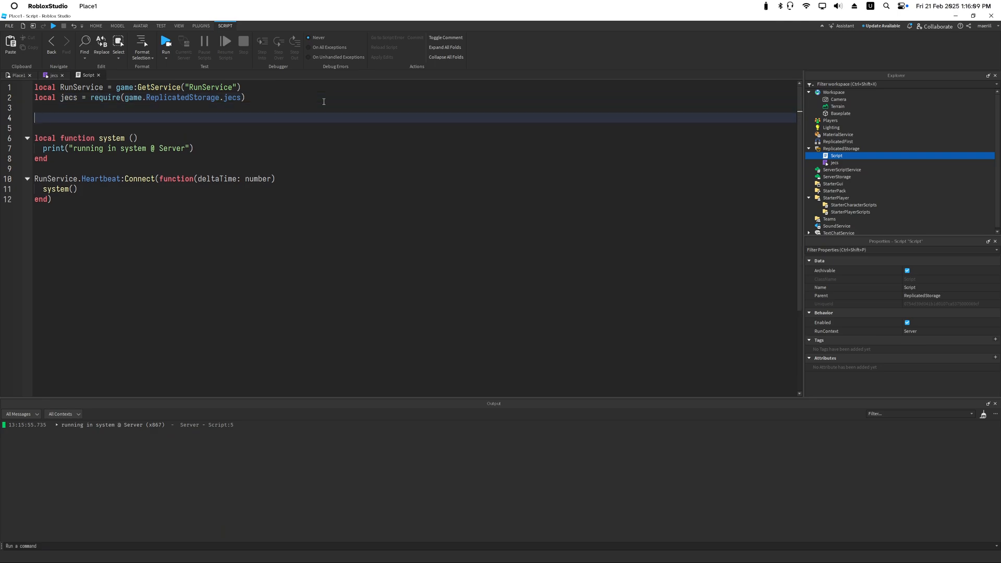
Step: Declare Players = game:GetService("Players"), world = jecs.World.new() and Player = world:component()
type("local Pl")
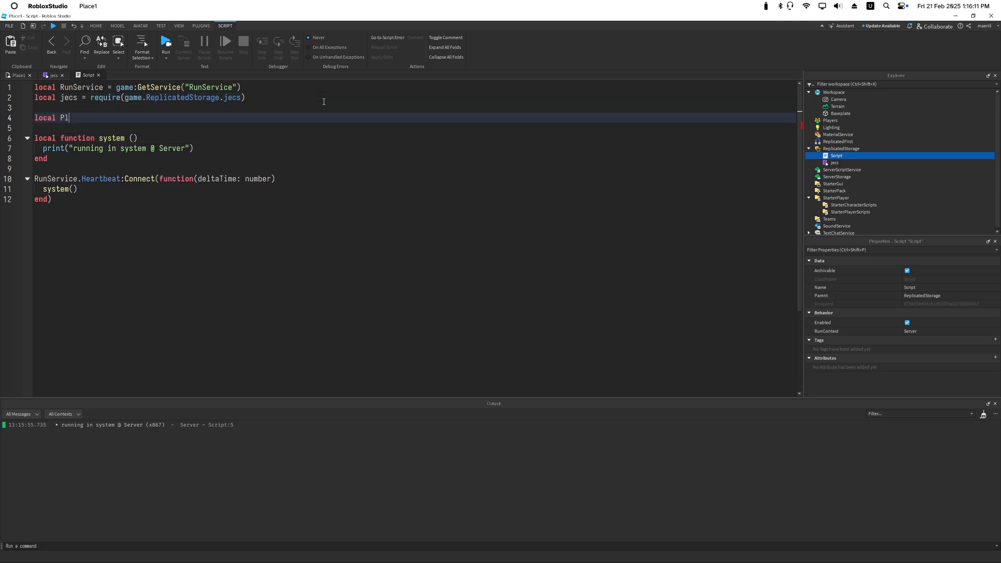
type("ayer =")
type("local world = jecs.World.new()")
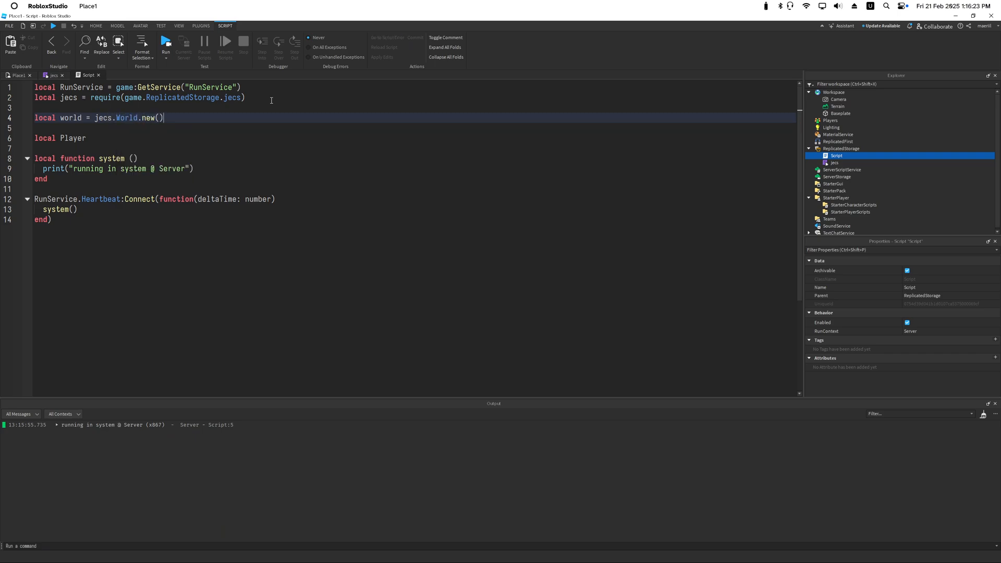
left_click(115, 137)
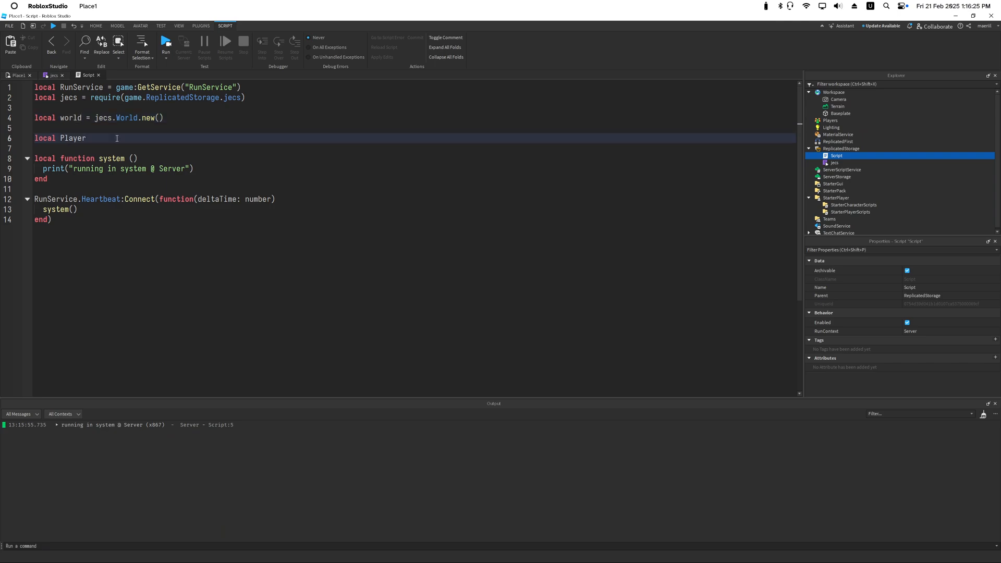
type("= world")
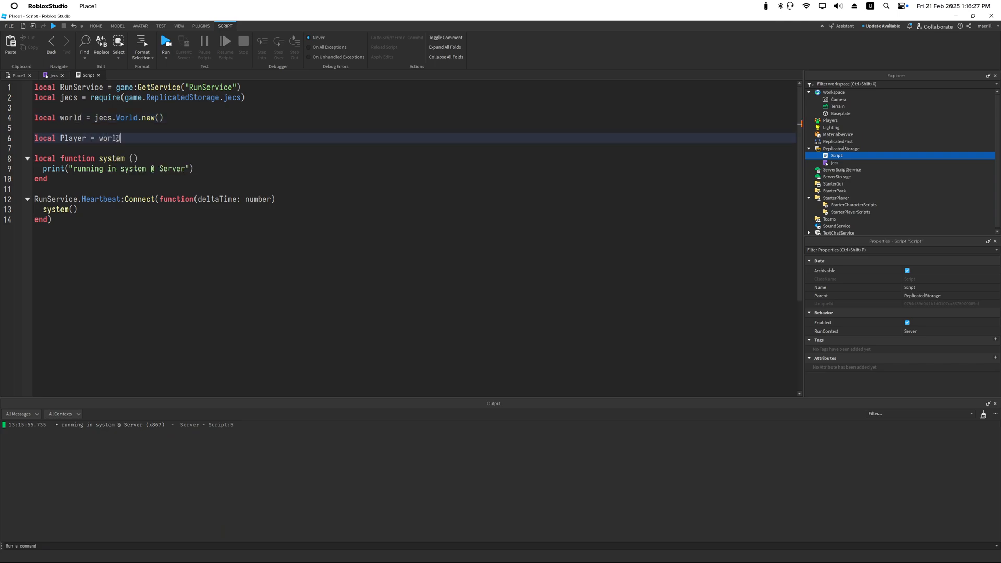
type(":component()")
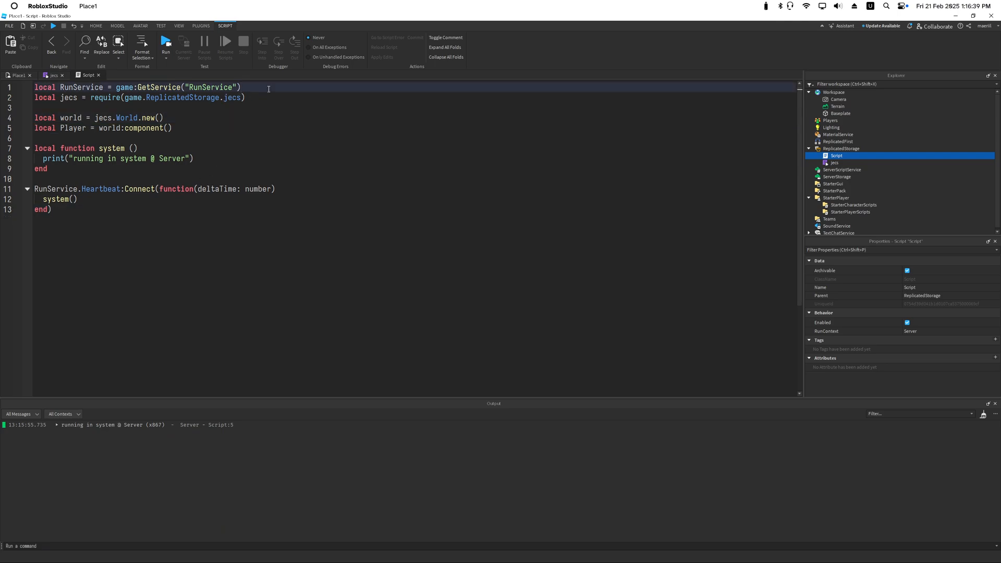
type("local Players = game:GetService(\"")
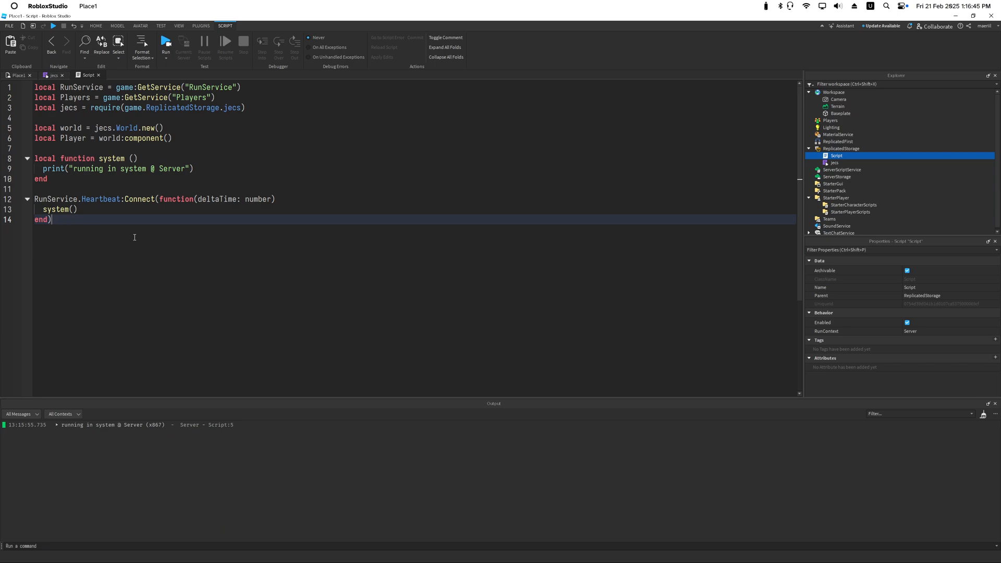
Step: Add a Players.PlayerAdded handler creating an entity and setting its Player component, and clear system's print line
type("Player, player)")
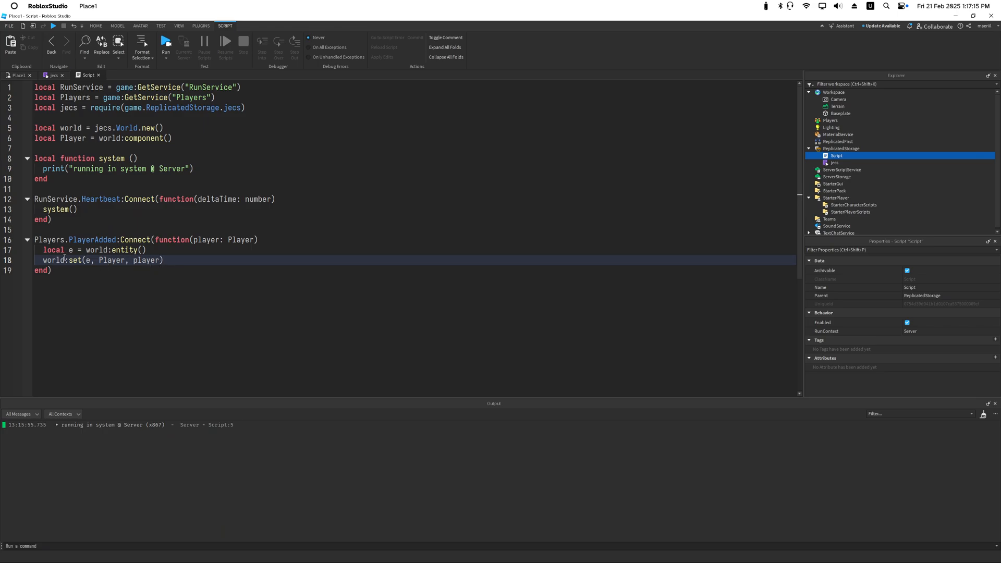
left_click(211, 249)
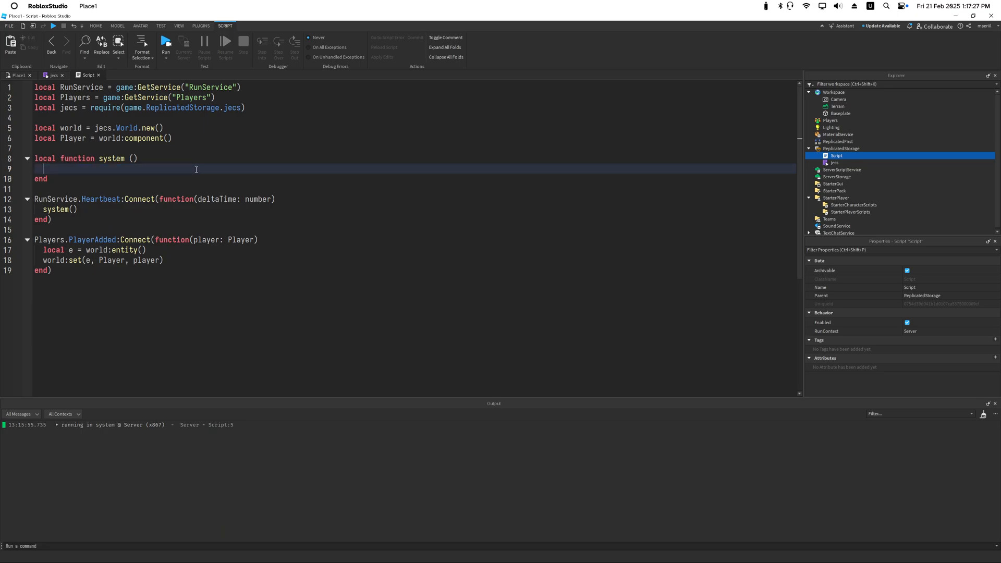
Step: Make system loop over world:query(Player):iter() printing player.Name, then return to the Place1 scene
type("for id")
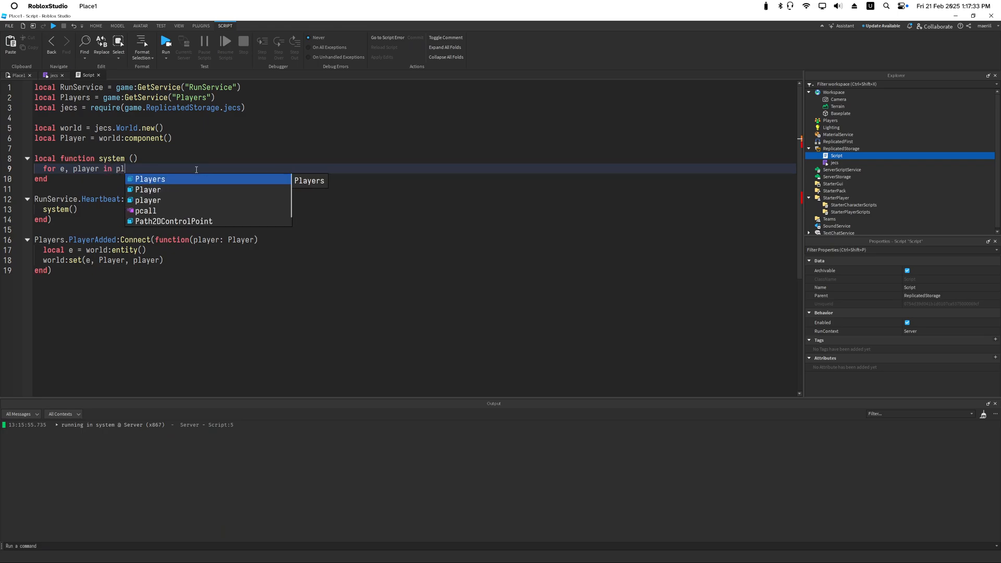
type("word")
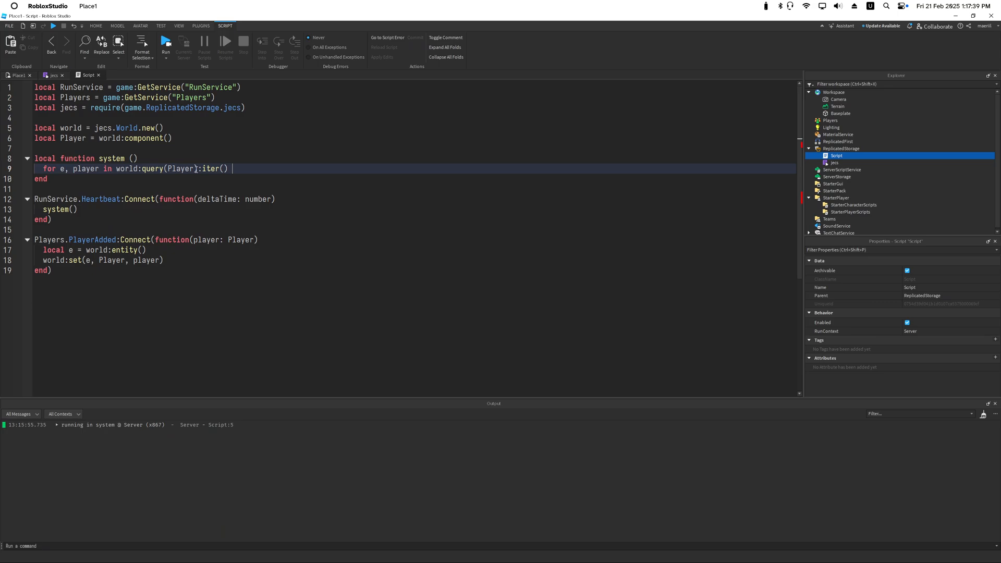
type("od")
type("print(player.Name)")
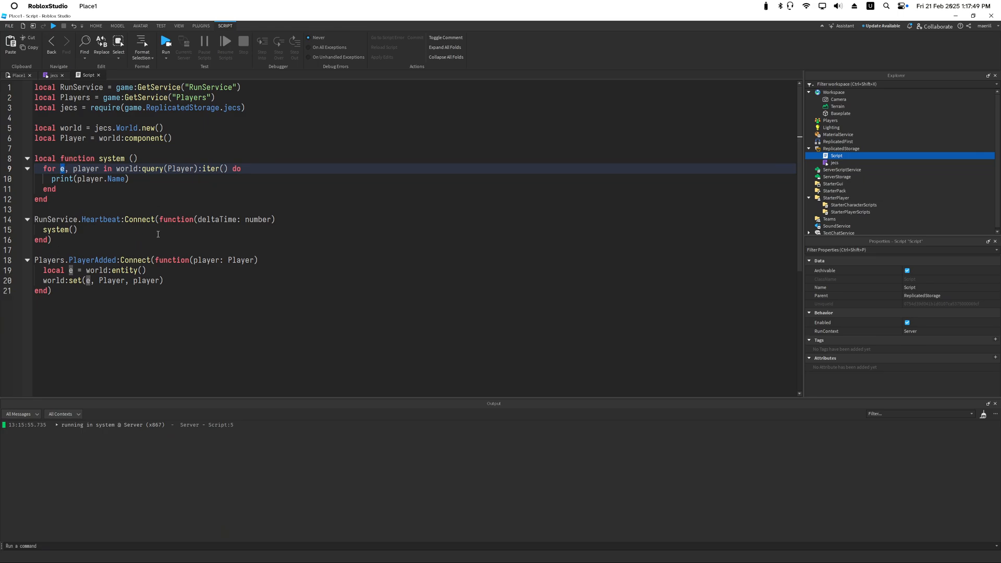
double_click(84, 169)
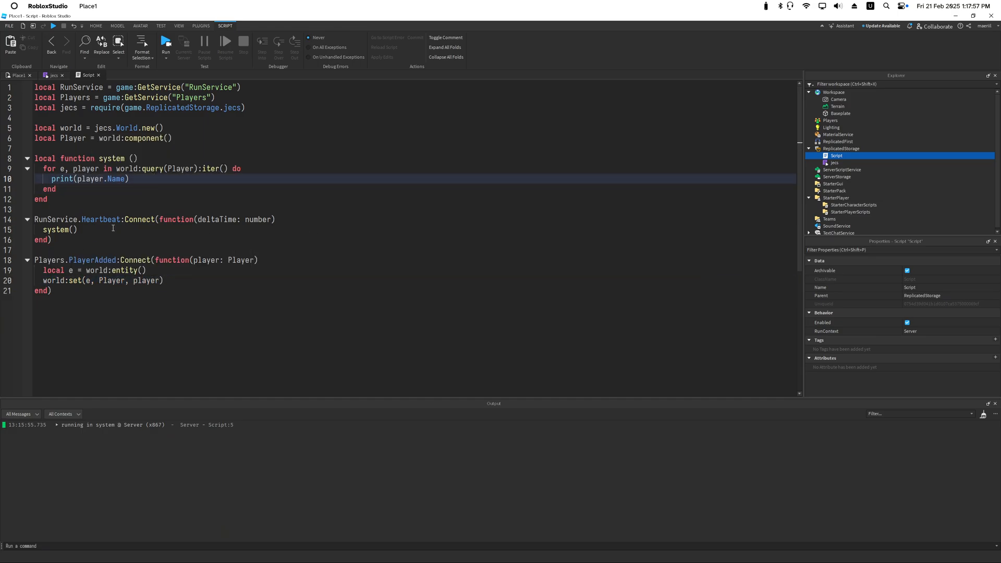
left_click(18, 75)
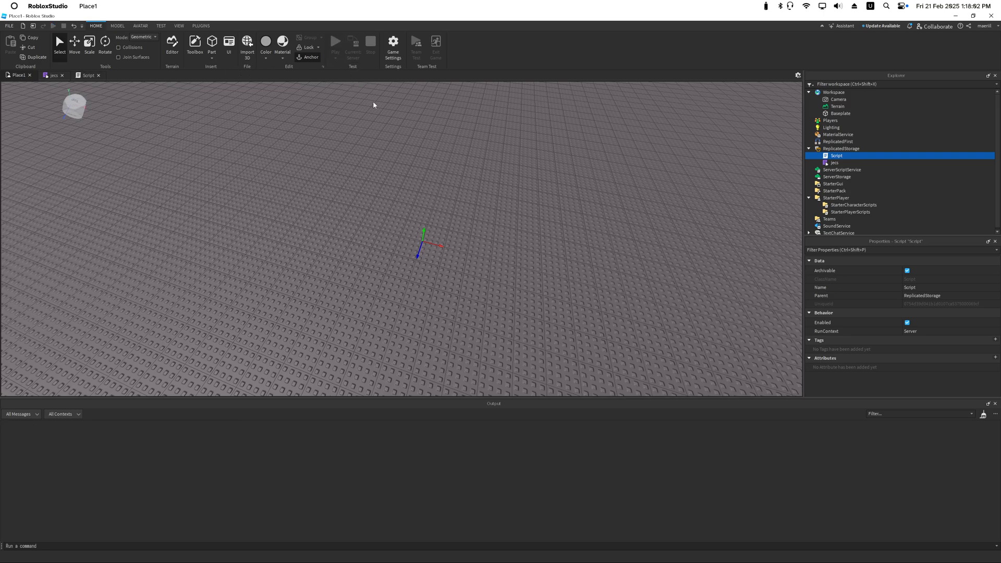
Step: Test-run the place to see player names print, then return to the Script code
left_click(335, 41)
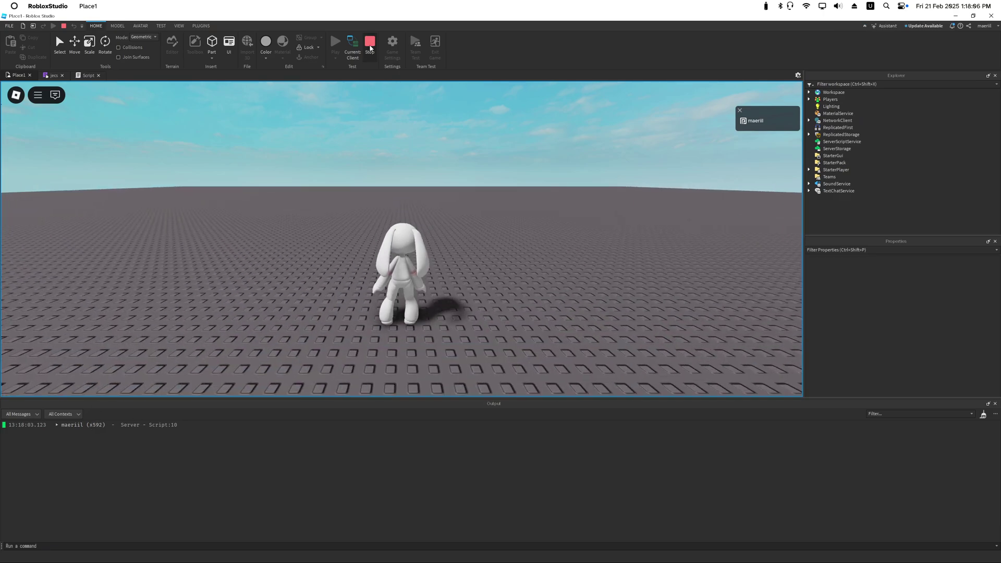
left_click(370, 41)
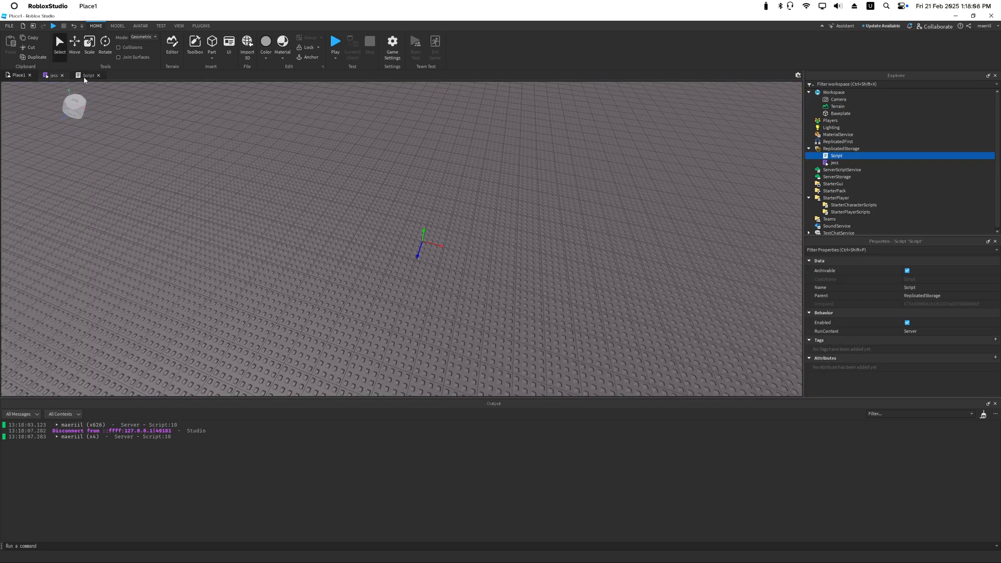
left_click(88, 75)
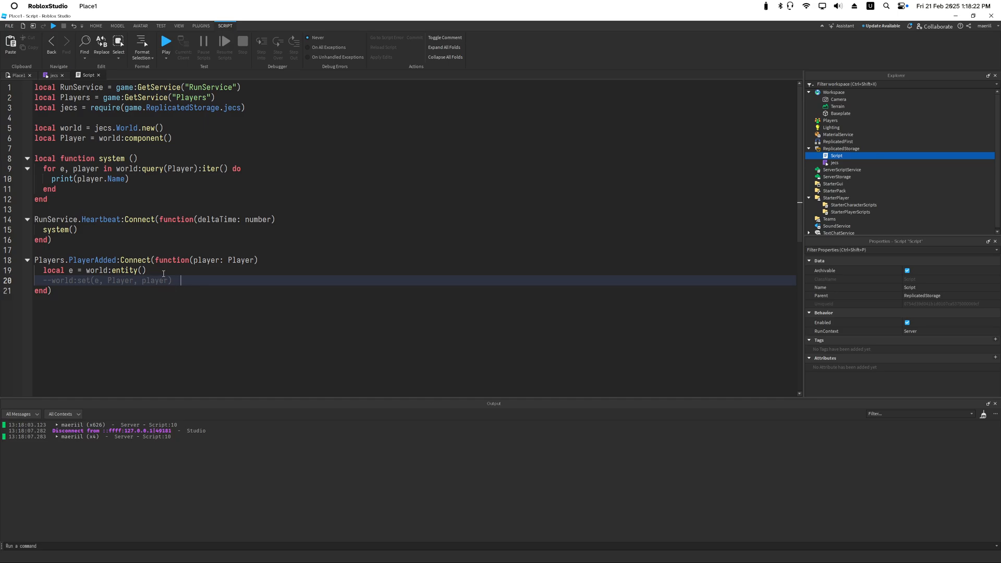
Step: Select the query loop and test-run Place1 again with world:set disabled
left_click(144, 270)
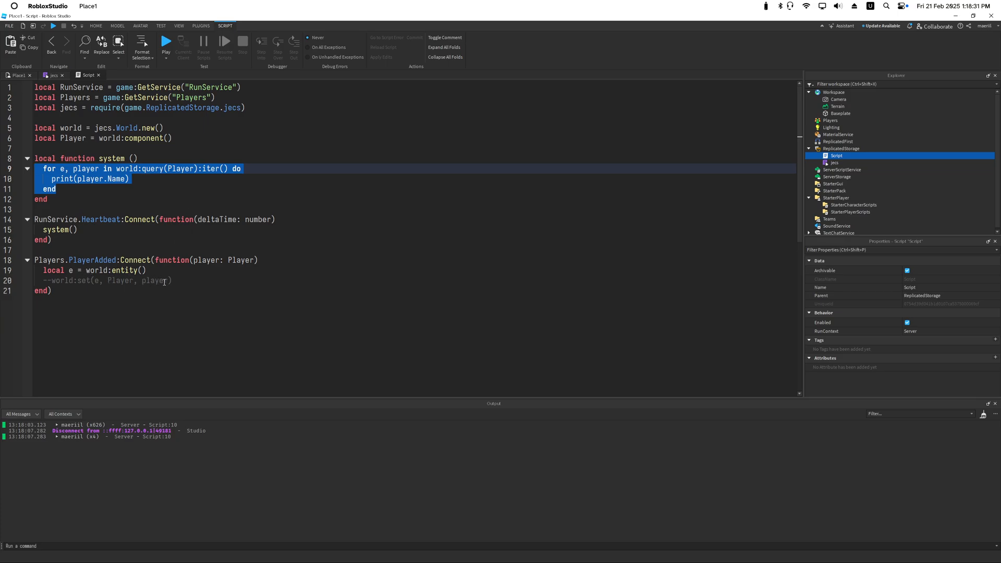
left_click(18, 75)
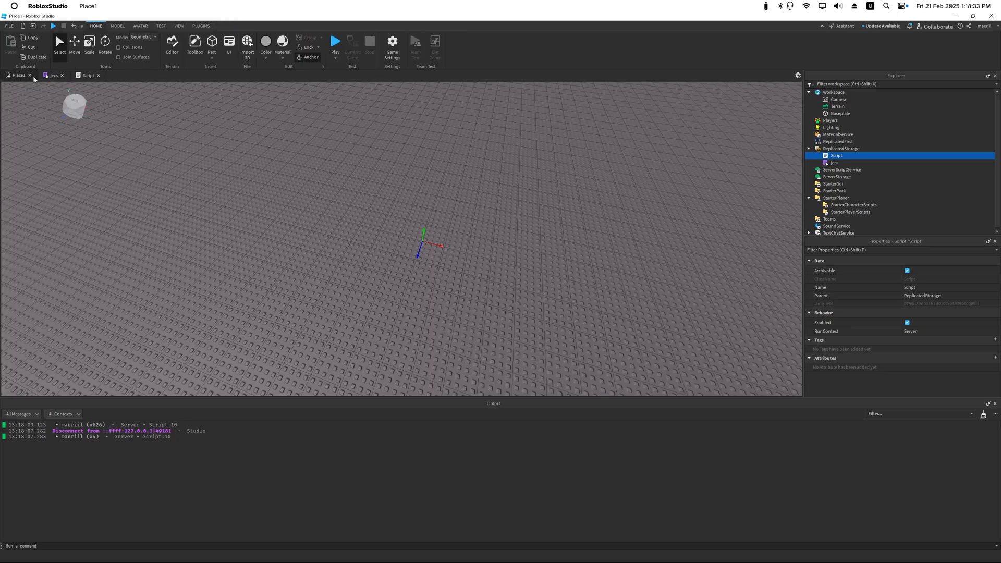
left_click(334, 40)
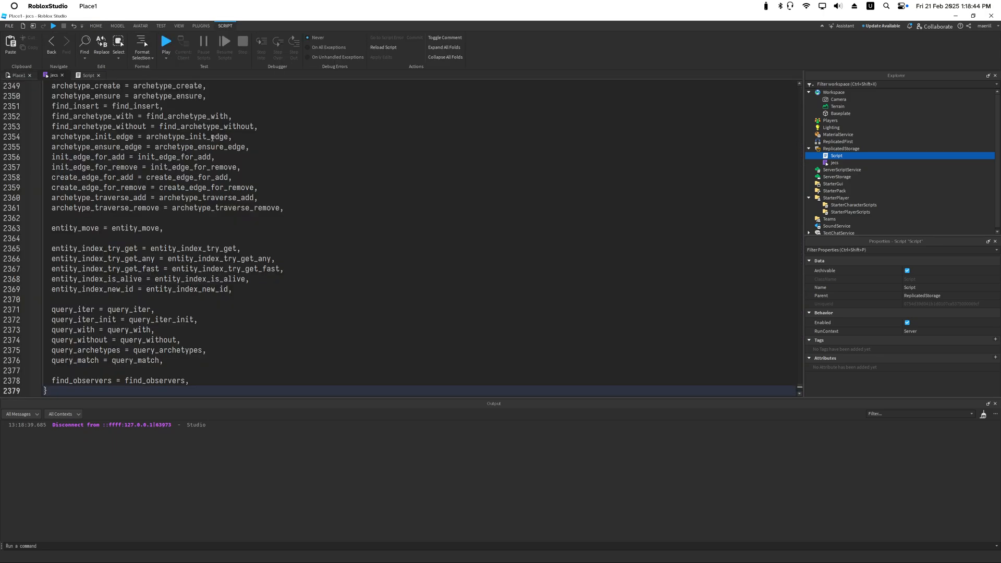
Step: Return to the server Script, leaving the query loop and commented world:set unchanged
left_click(88, 75)
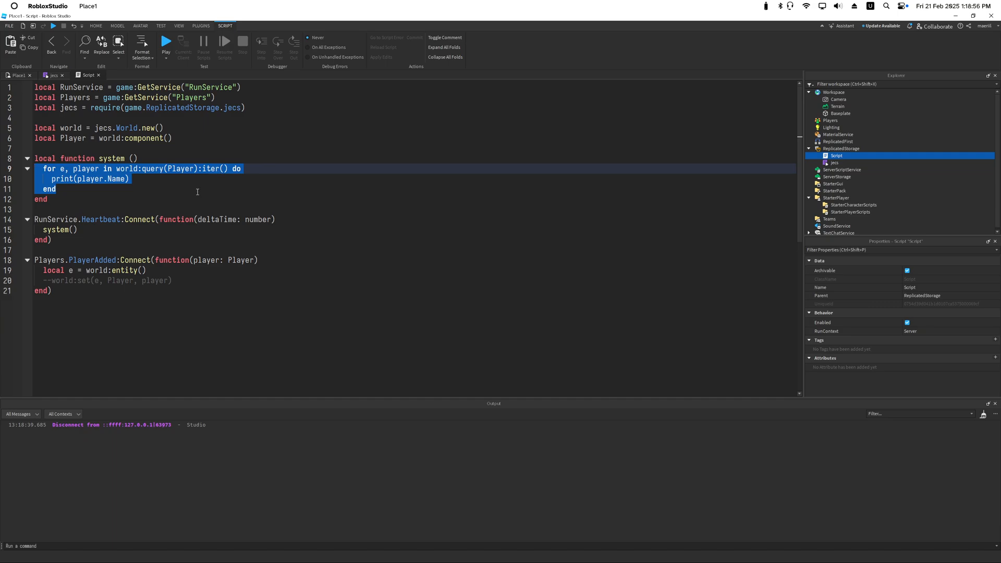
mouse_move(270, 154)
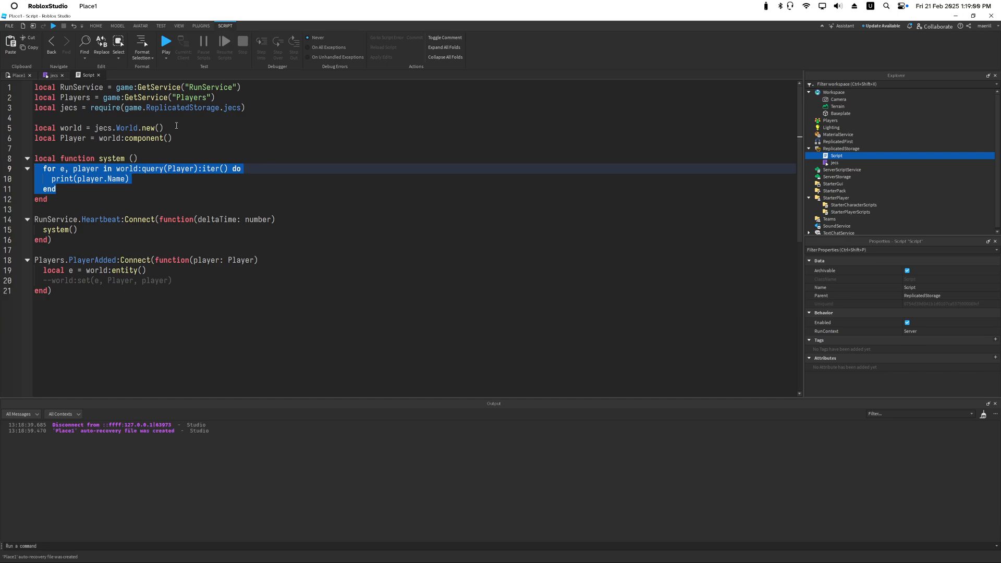
mouse_move(206, 141)
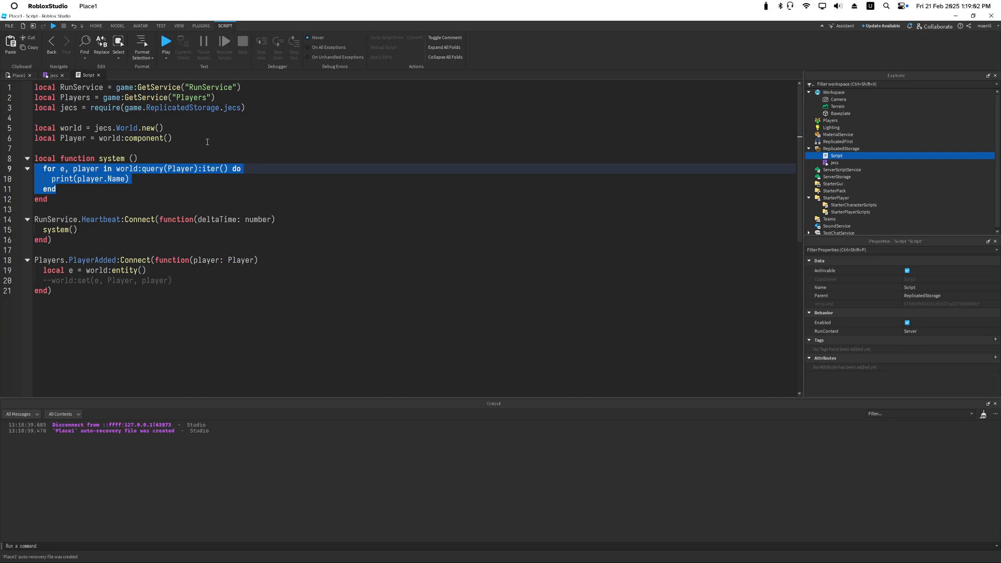